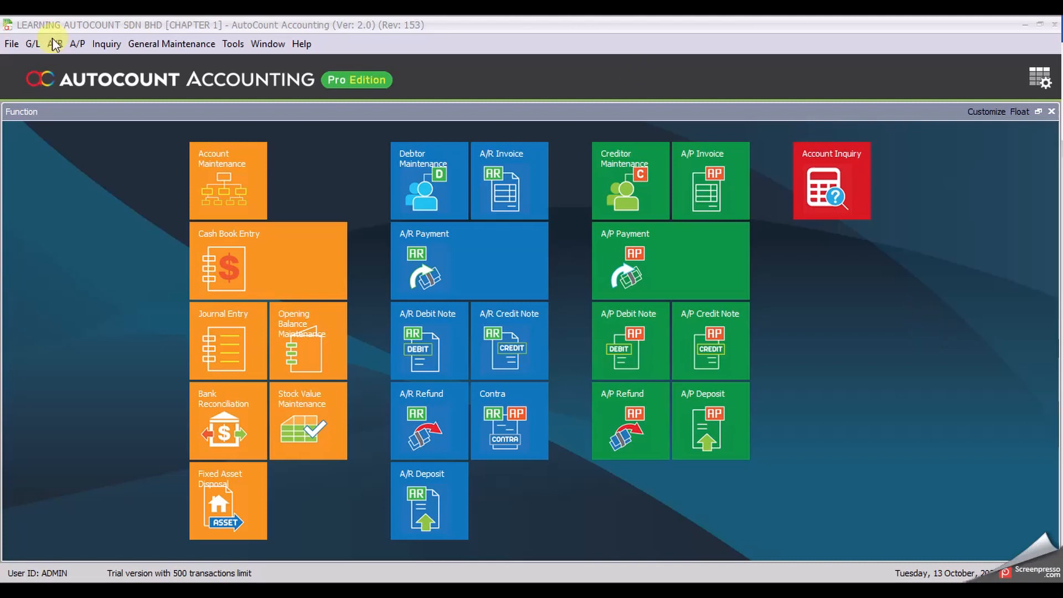
# Step: Open Cash Book Entry to show the choice of new cash transaction types
pyautogui.click(33, 44)
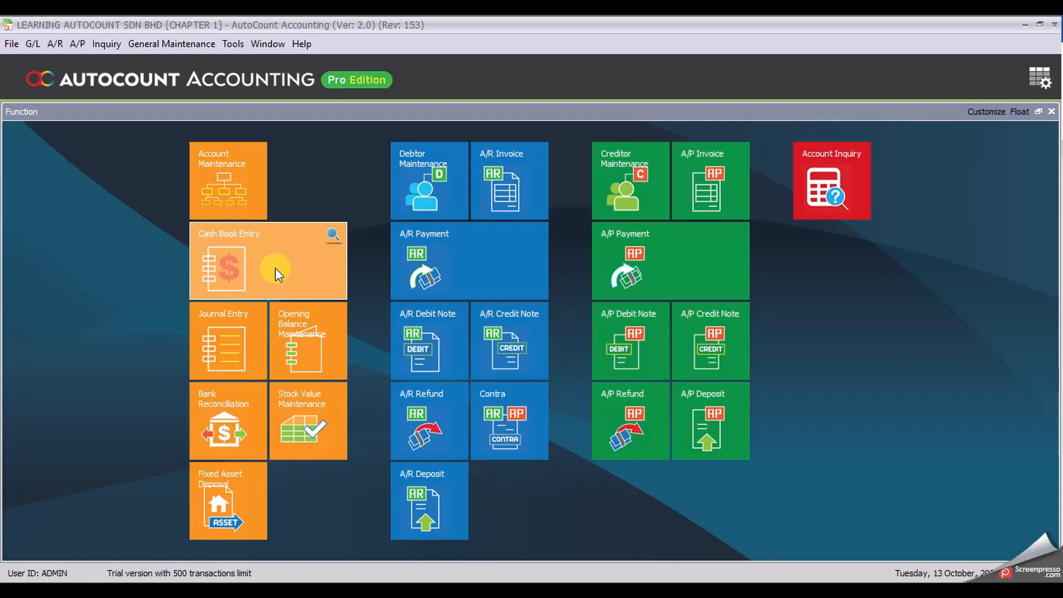
pyautogui.moveTo(258, 271)
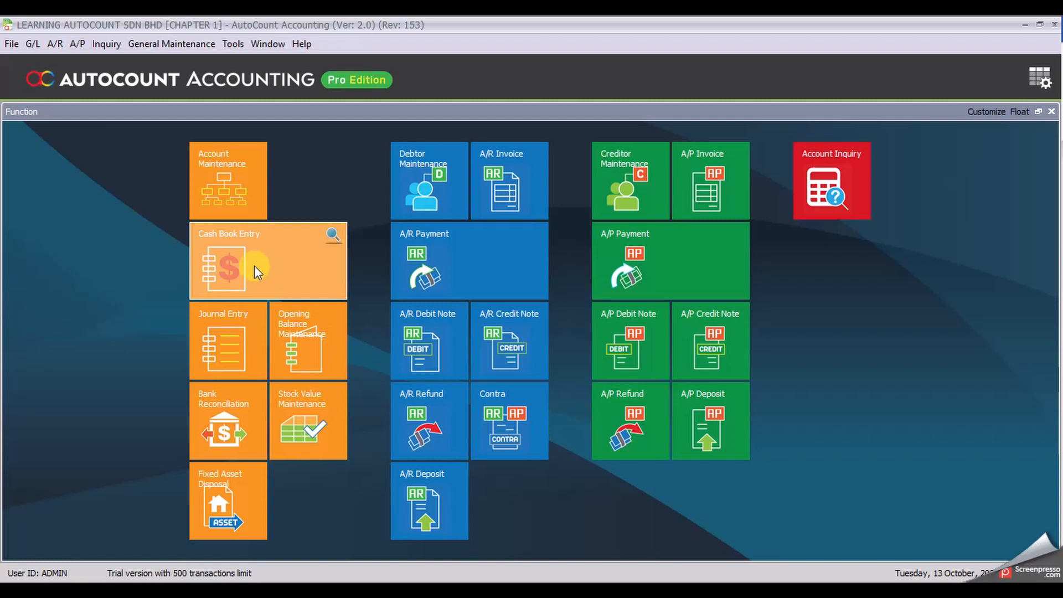
pyautogui.moveTo(292, 263)
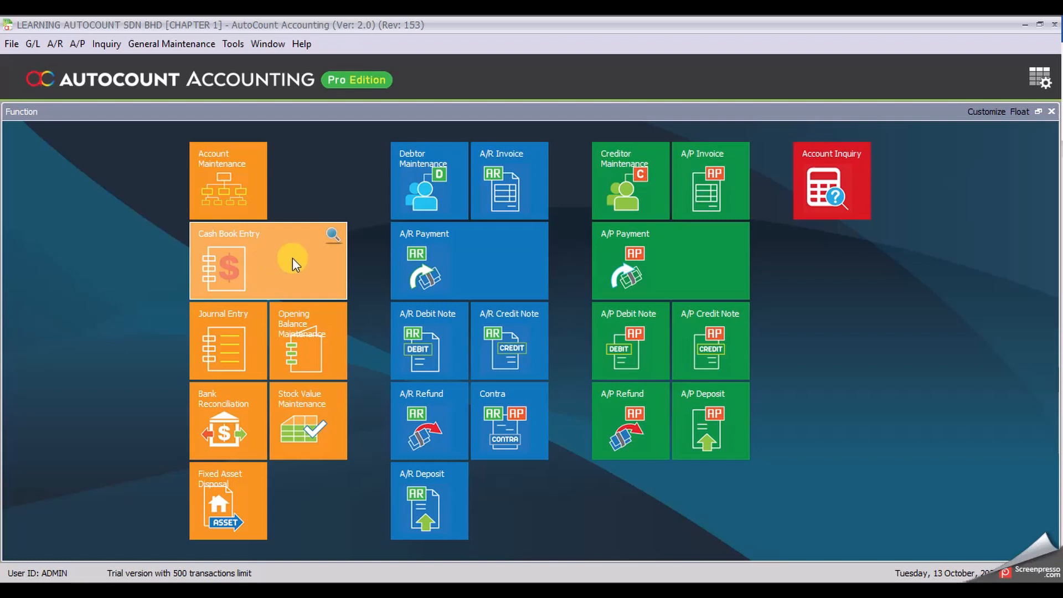
pyautogui.click(227, 261)
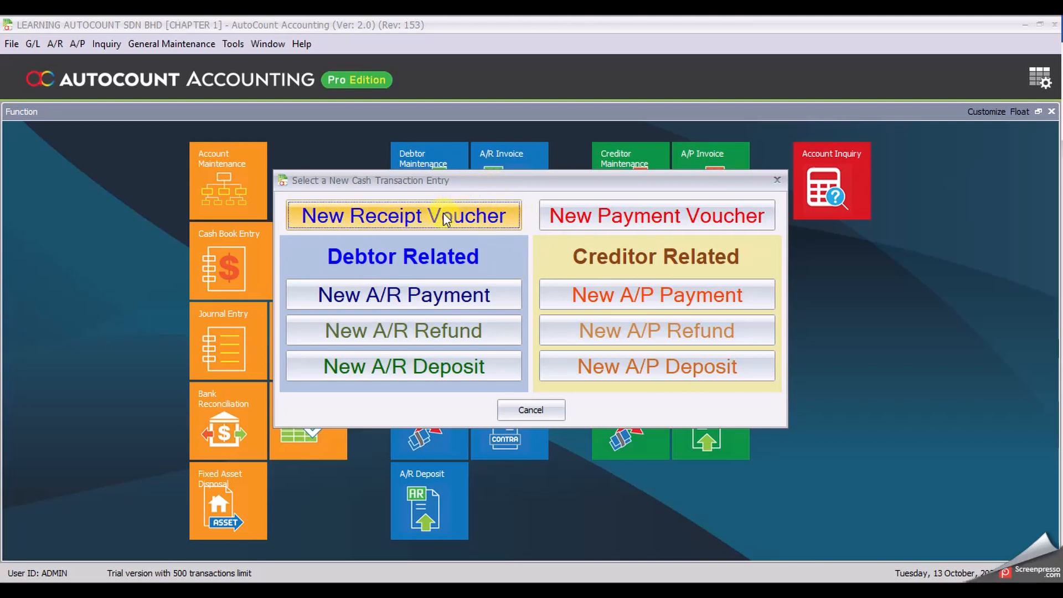
pyautogui.moveTo(535, 201)
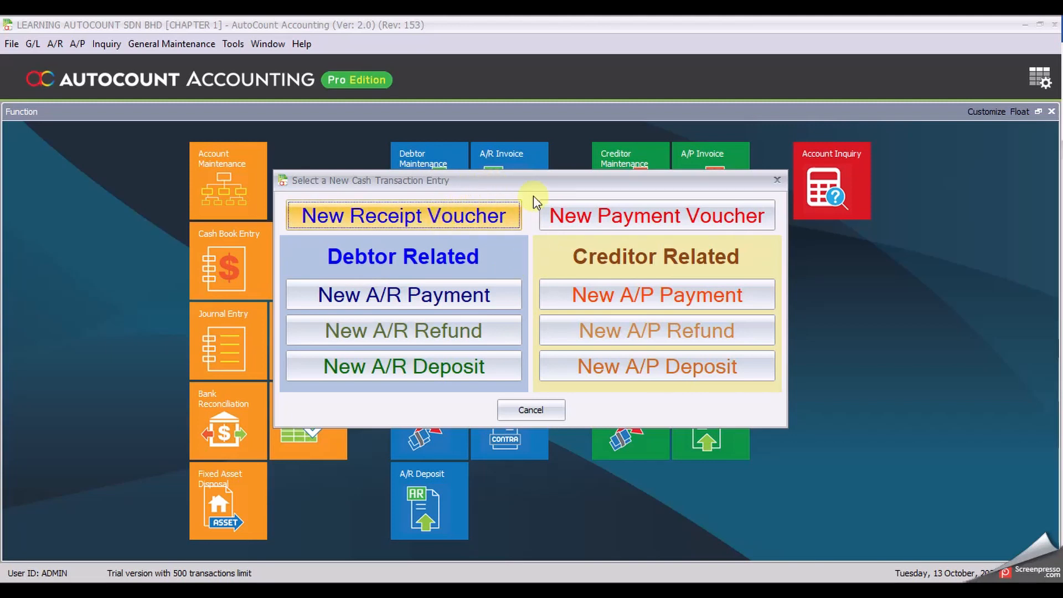
pyautogui.moveTo(624, 215)
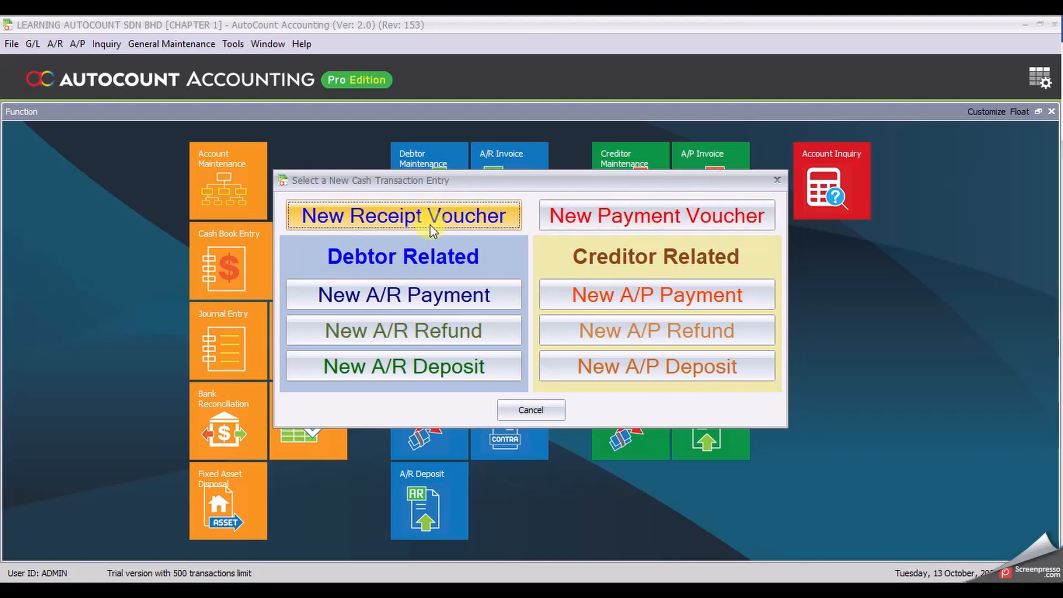
# Step: Create a receipt voucher from THE OWNER for INITIAL CAPITAL dated 05/01/2020, checking the voucher number
pyautogui.click(403, 214)
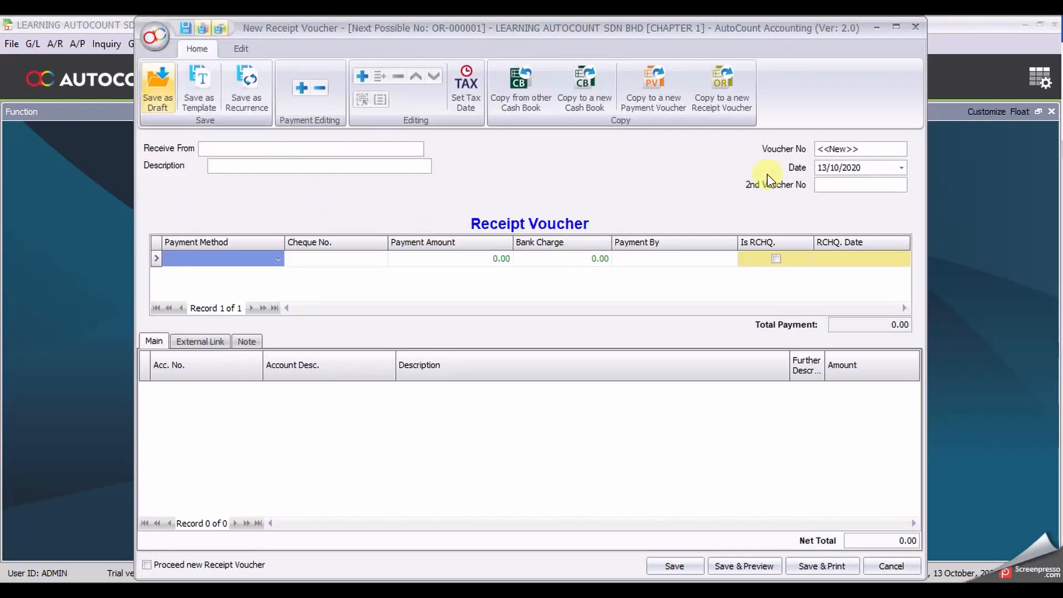
pyautogui.moveTo(236, 148)
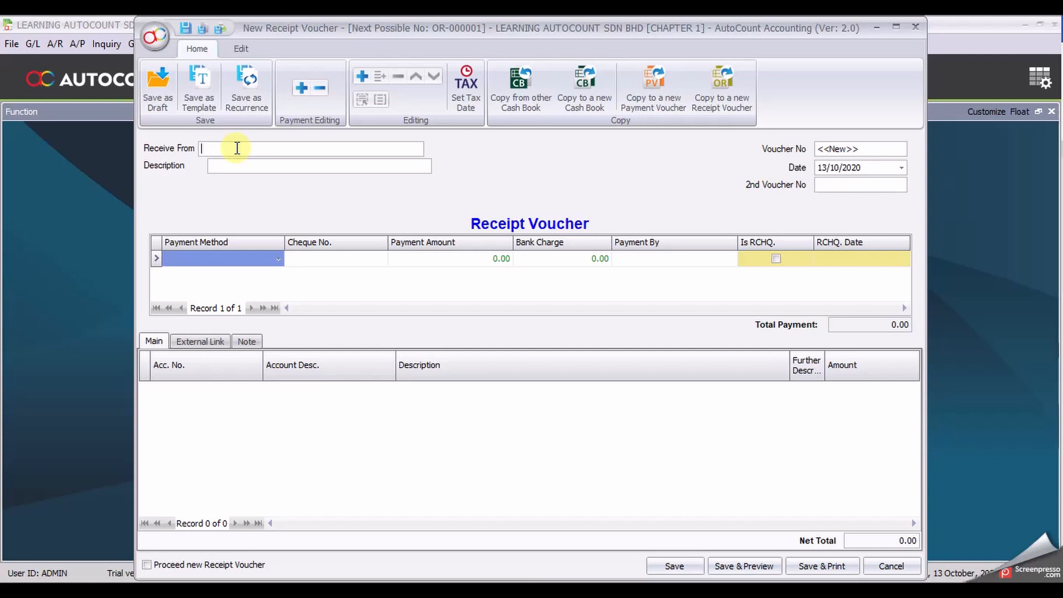
pyautogui.write('THE')
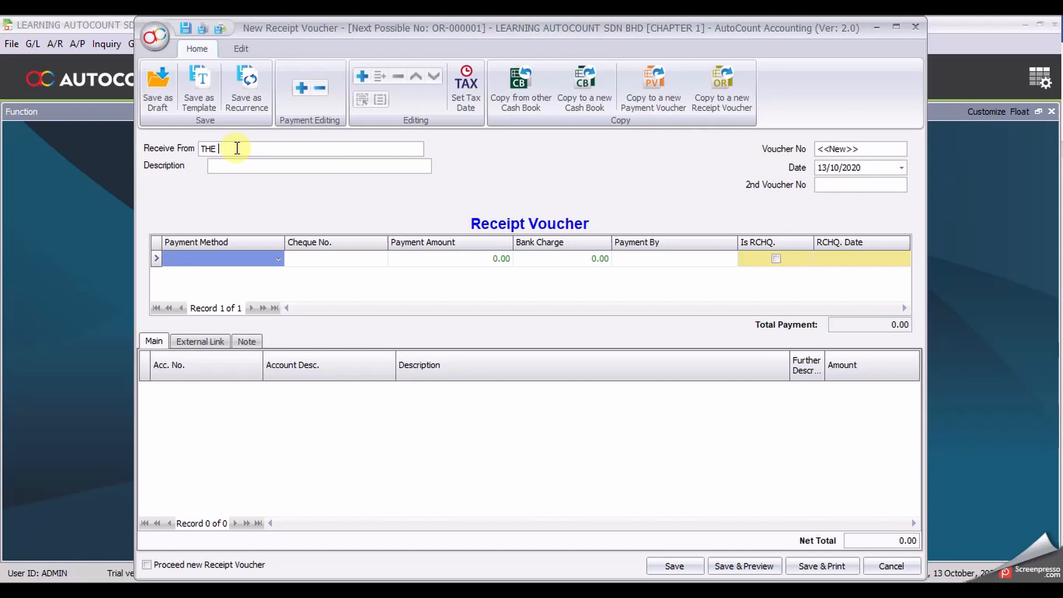
pyautogui.write('OWNER')
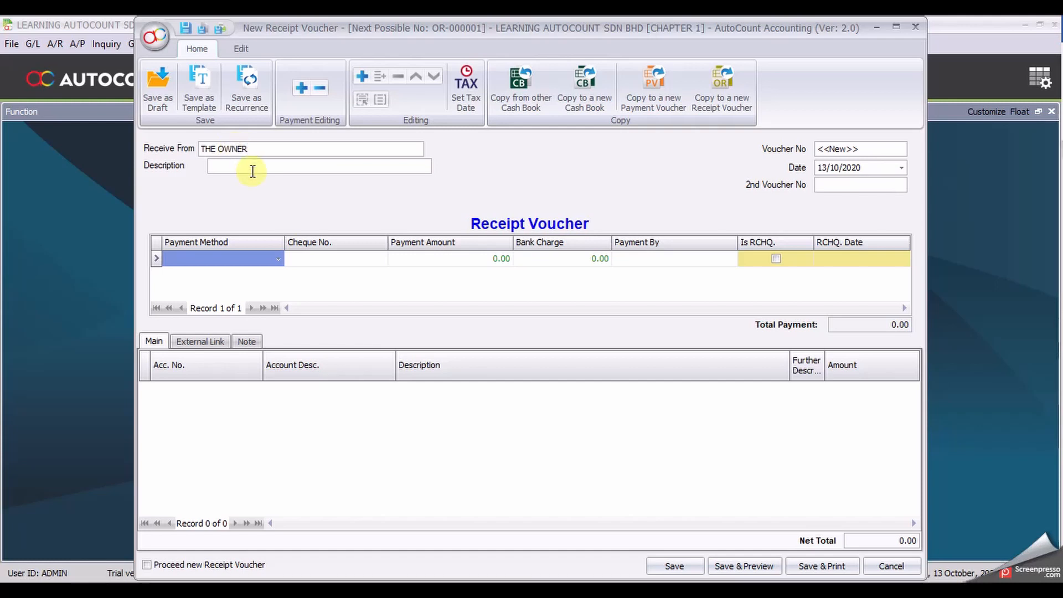
pyautogui.write('1')
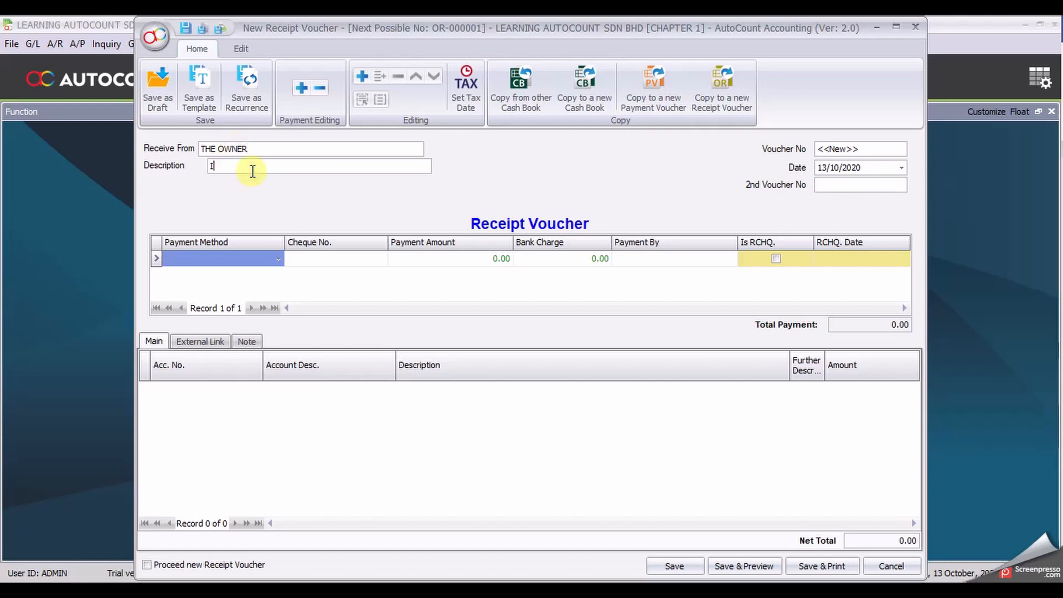
pyautogui.write('INITIAL CAPITAL')
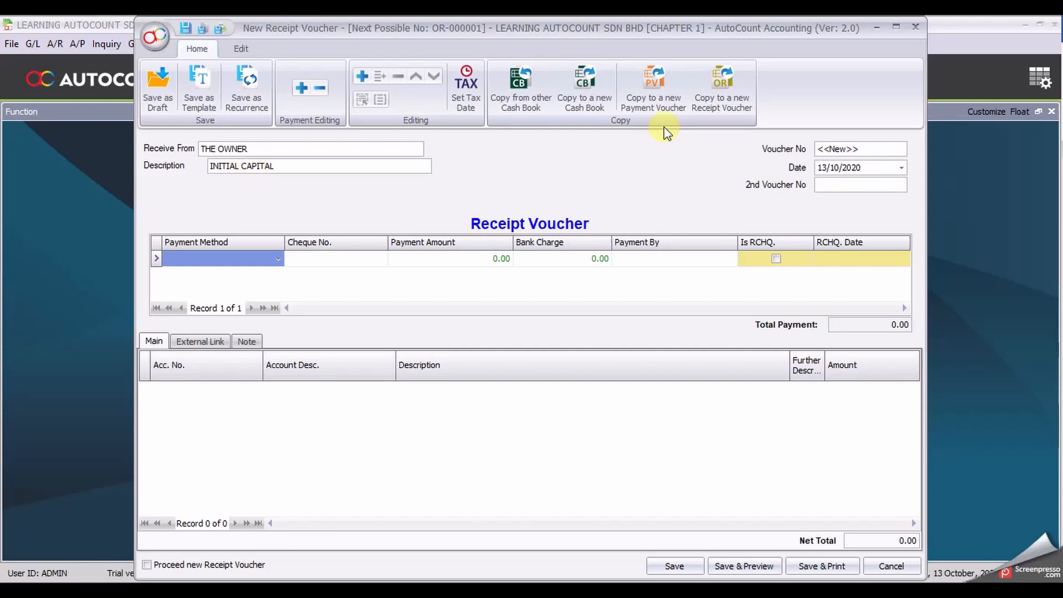
pyautogui.click(823, 167)
pyautogui.write('05/0')
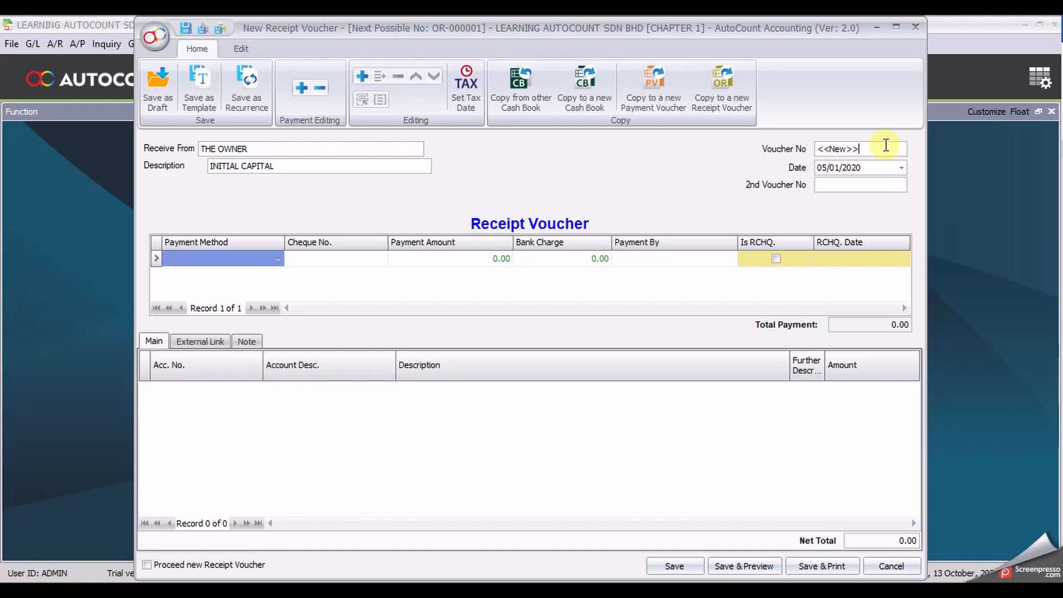
pyautogui.tripleClick(840, 149)
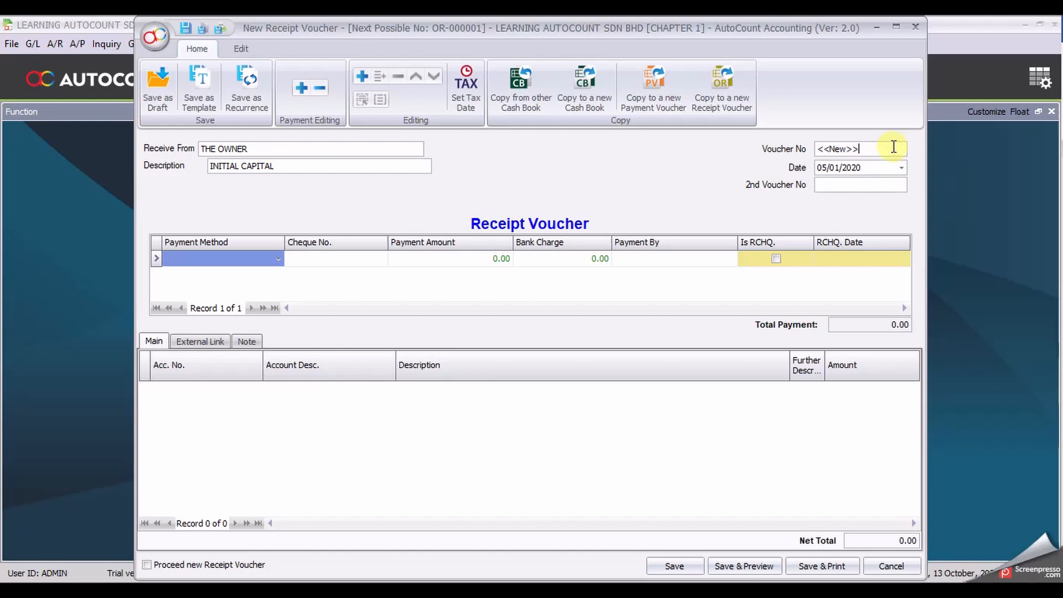
pyautogui.moveTo(876, 159)
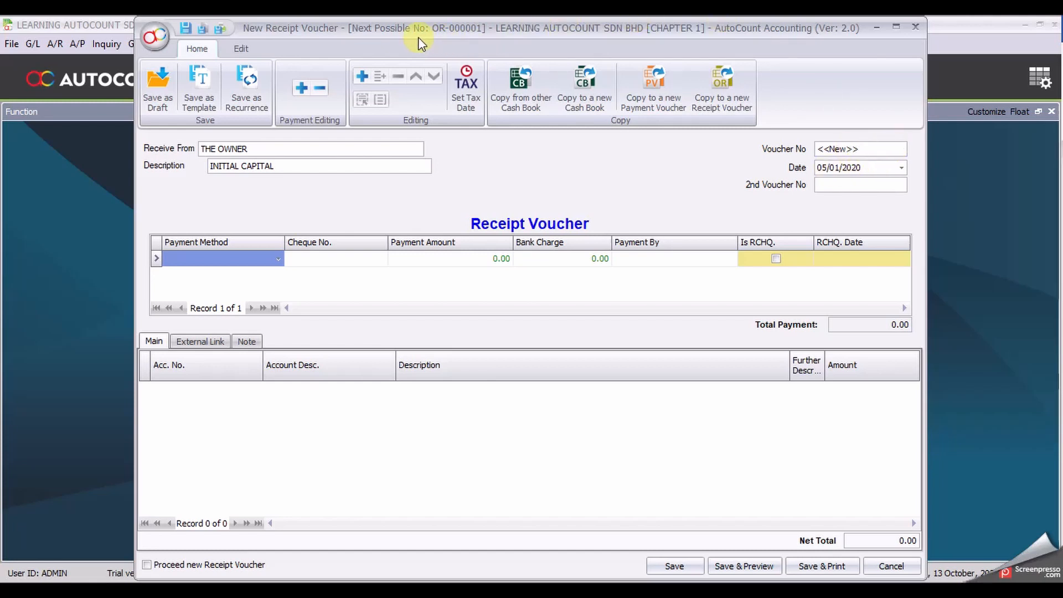
pyautogui.click(858, 148)
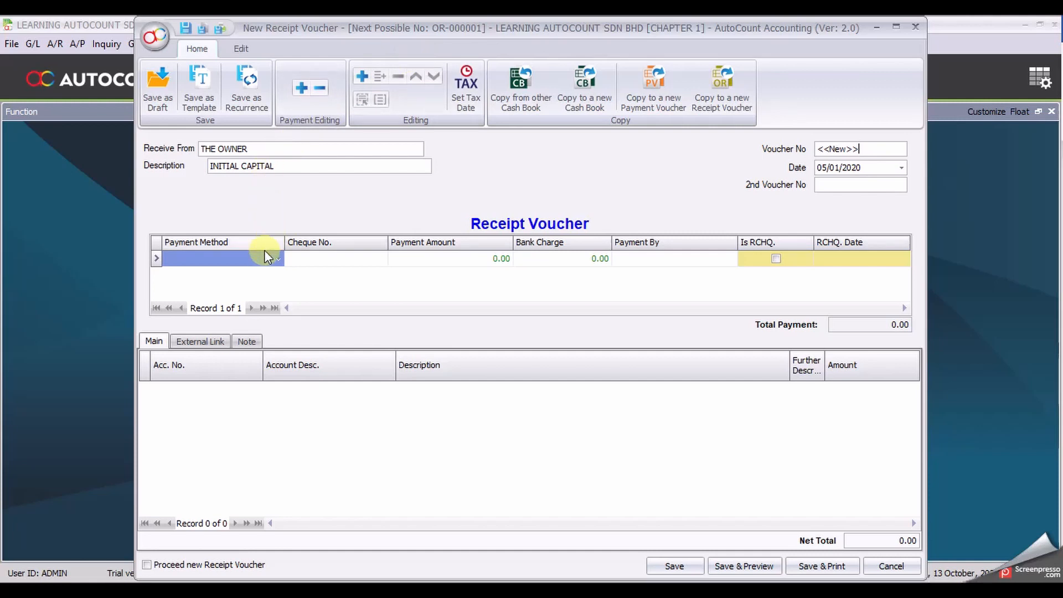
# Step: Choose CIMB-KL from the Payment Method list for the receipt voucher
pyautogui.click(276, 258)
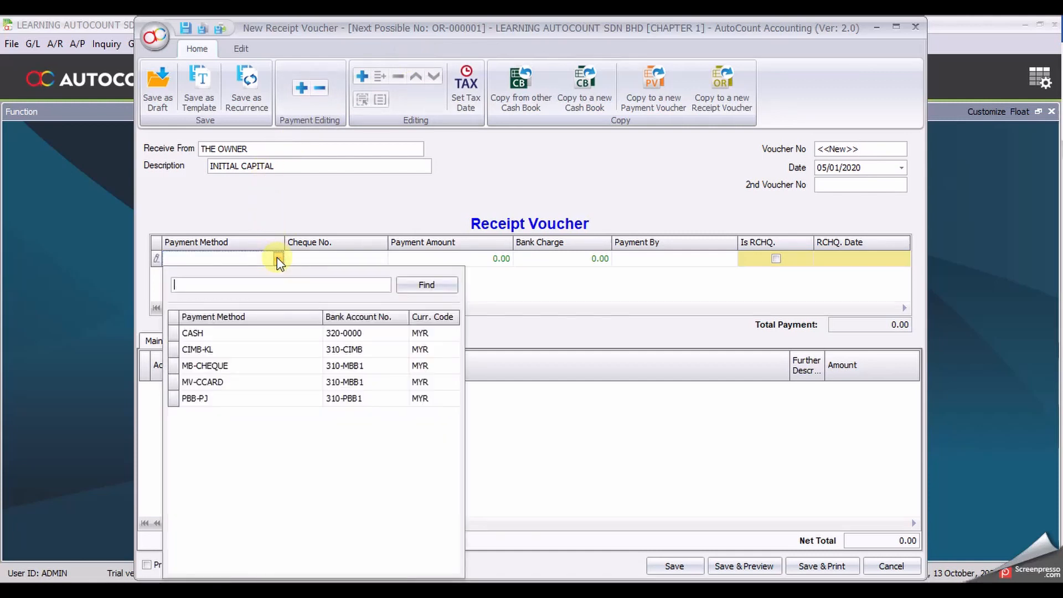
pyautogui.click(197, 349)
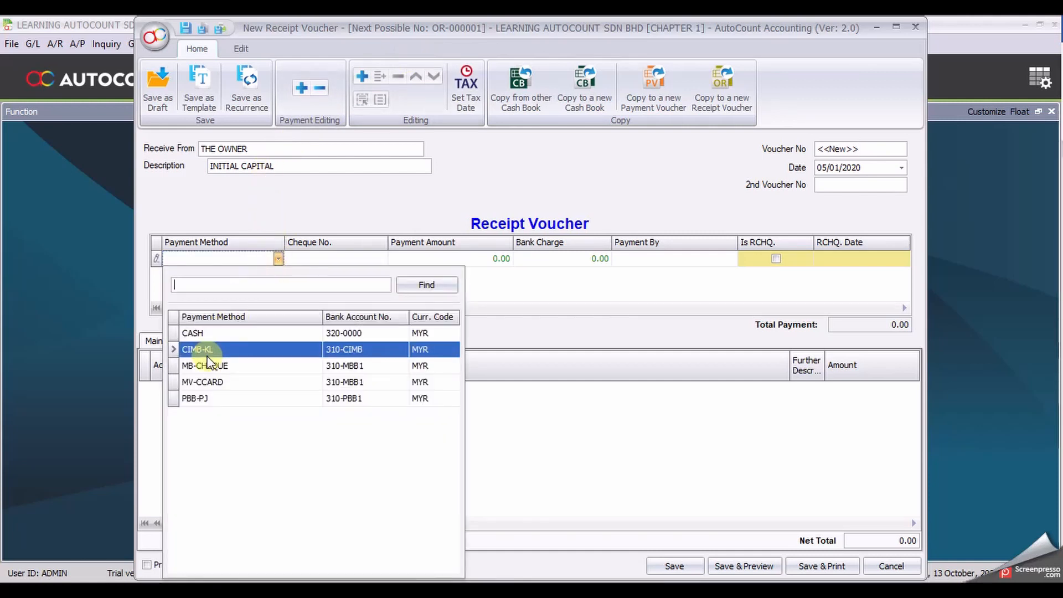
pyautogui.click(196, 350)
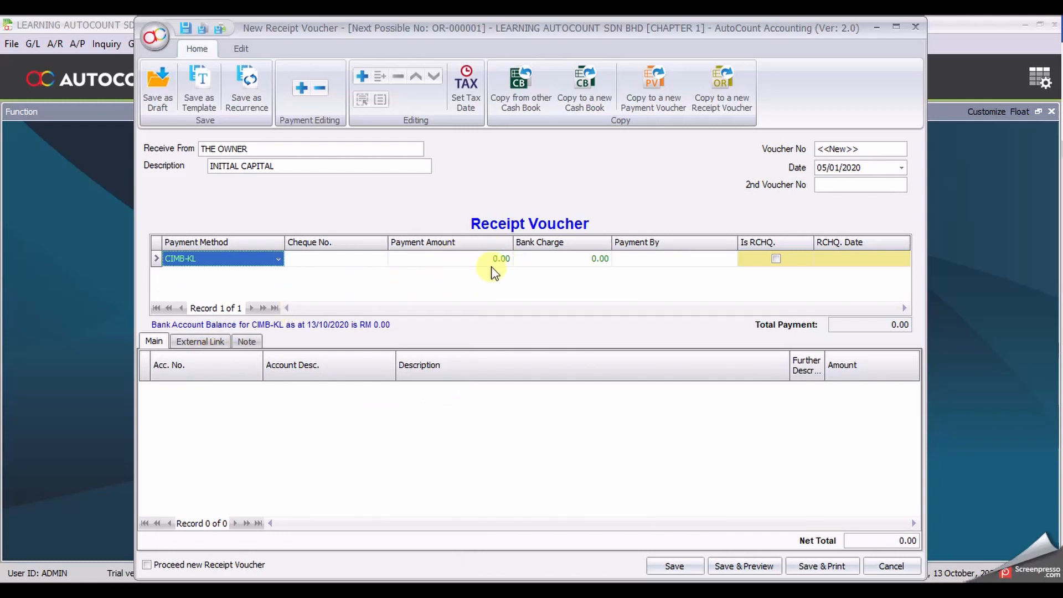
pyautogui.moveTo(200, 341)
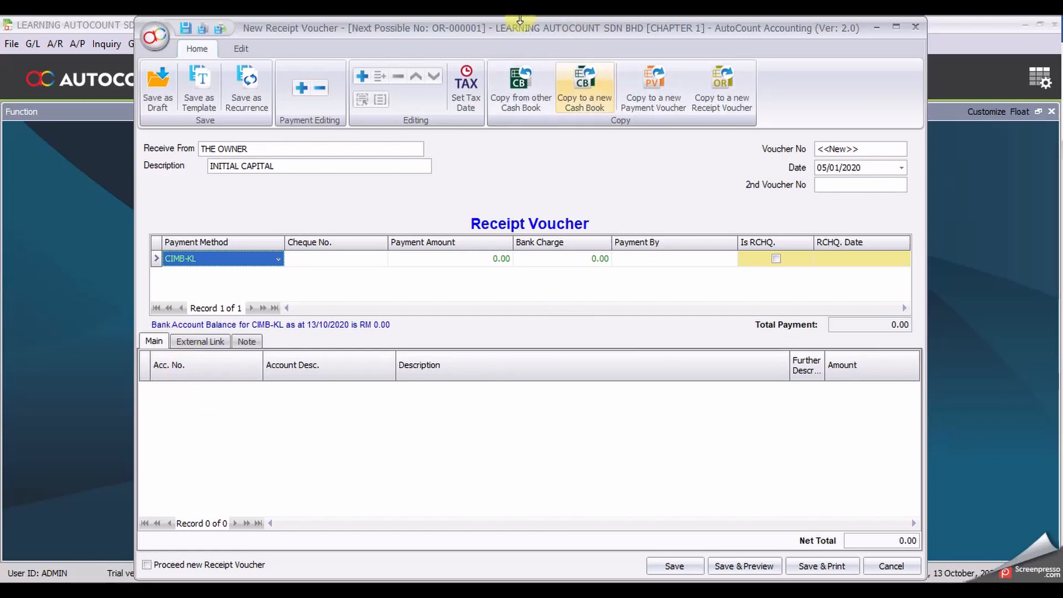
pyautogui.click(362, 82)
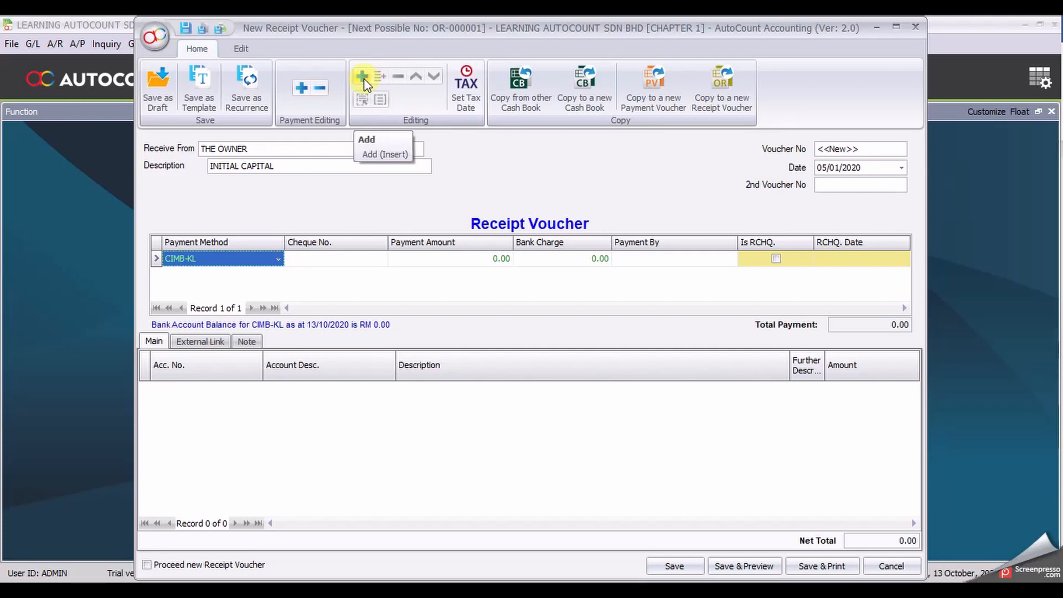
# Step: Add a 100-0000 CAPITAL line described BANK IN CAPITAL for 100,000.00
pyautogui.click(366, 139)
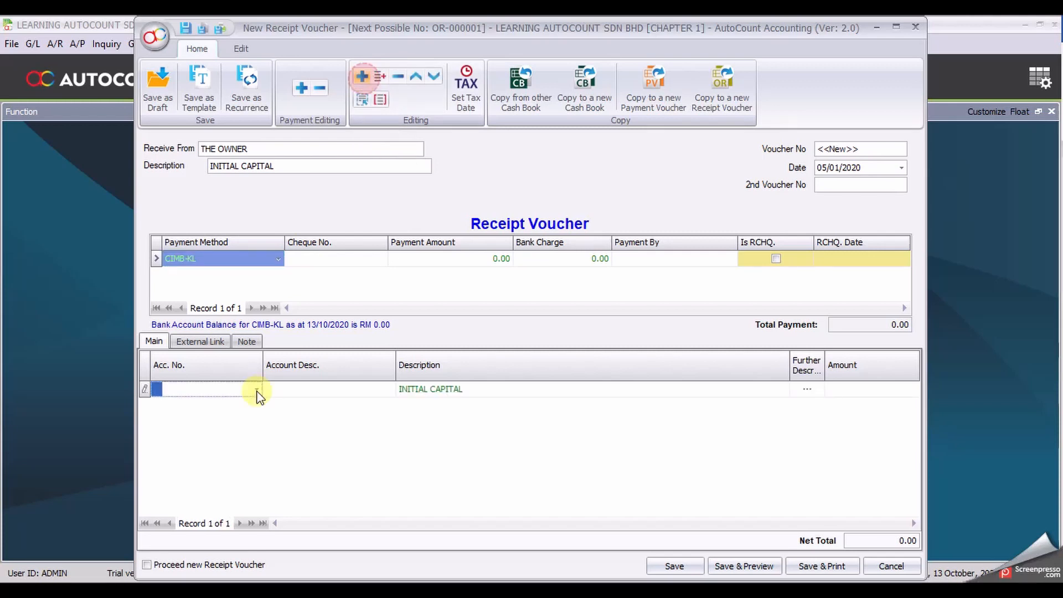
pyautogui.click(256, 389)
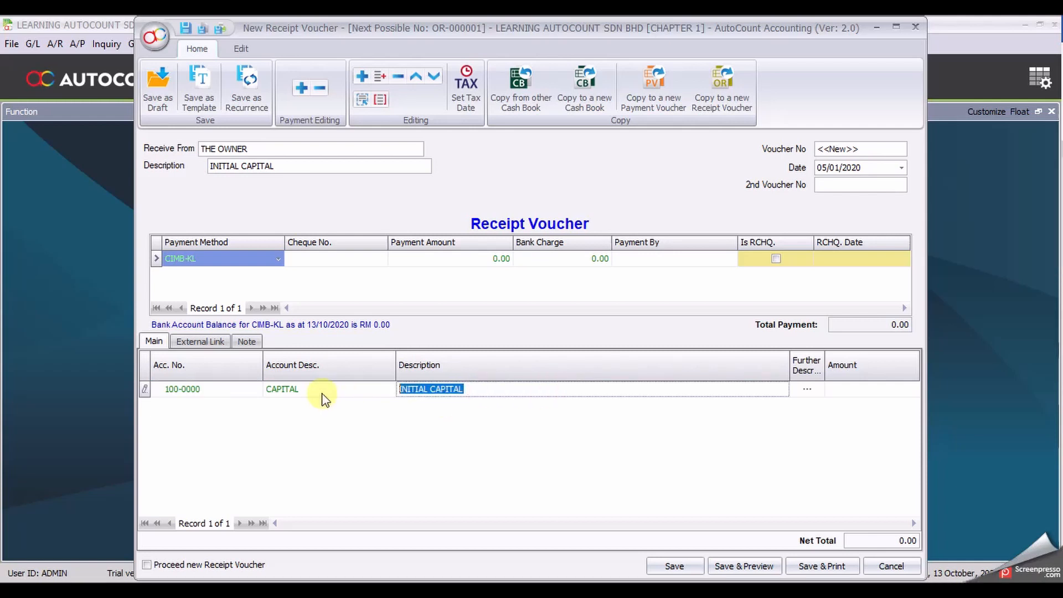
pyautogui.write('BANK')
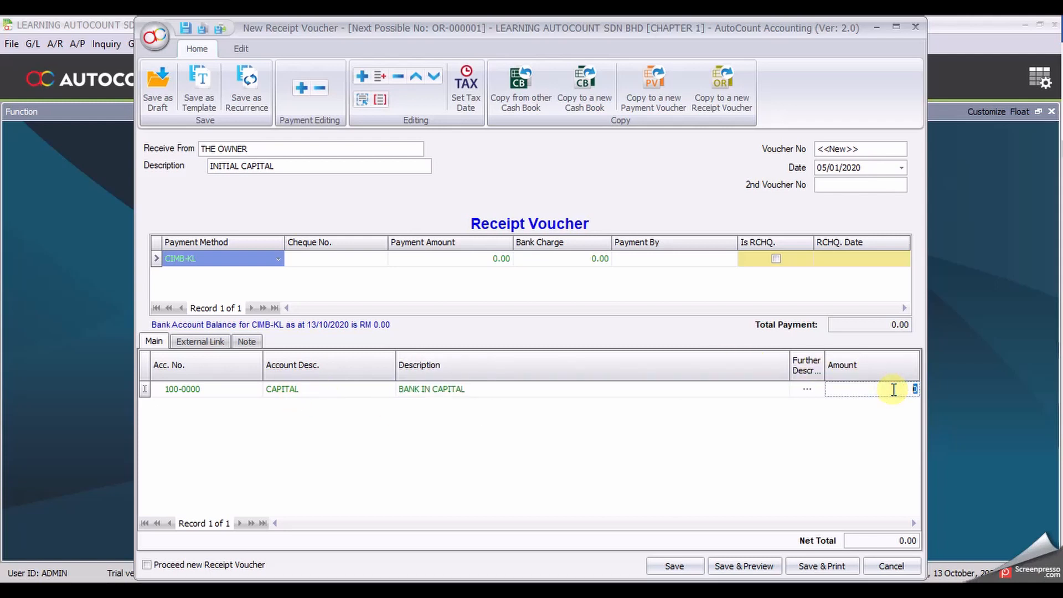
pyautogui.write('100000')
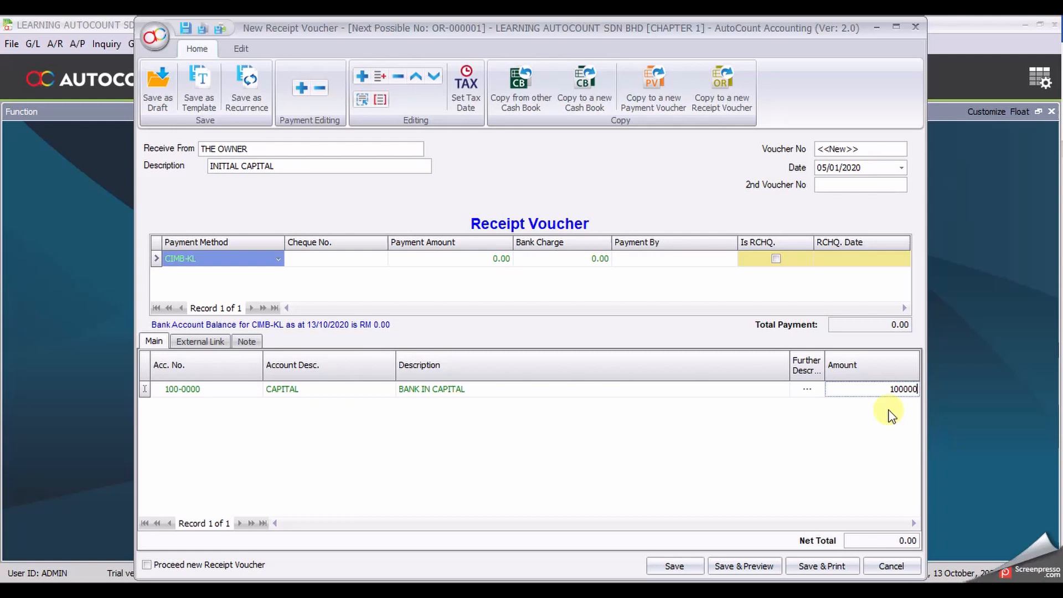
pyautogui.moveTo(668, 437)
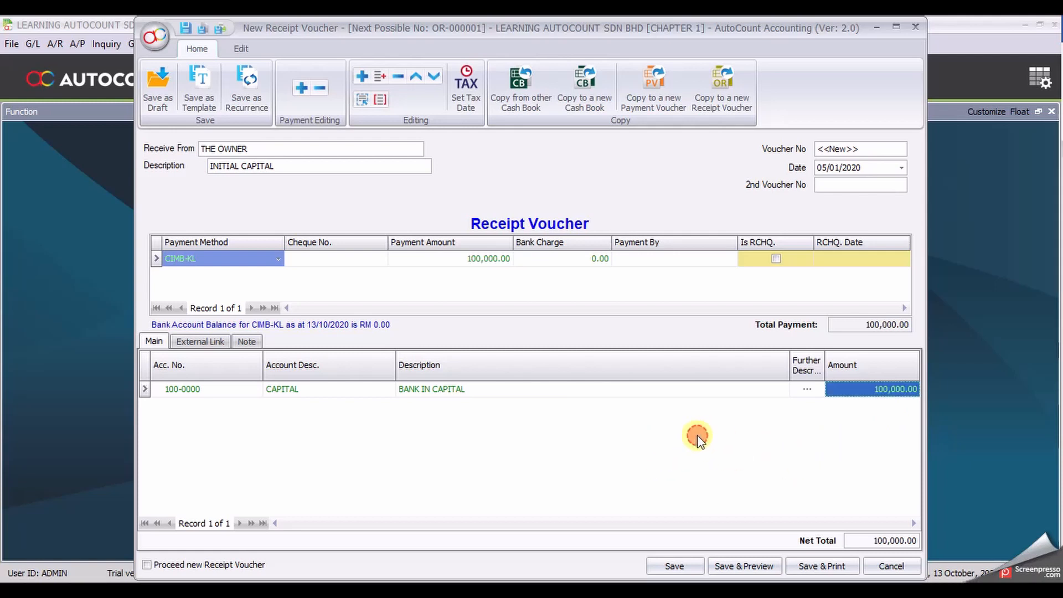
pyautogui.click(894, 388)
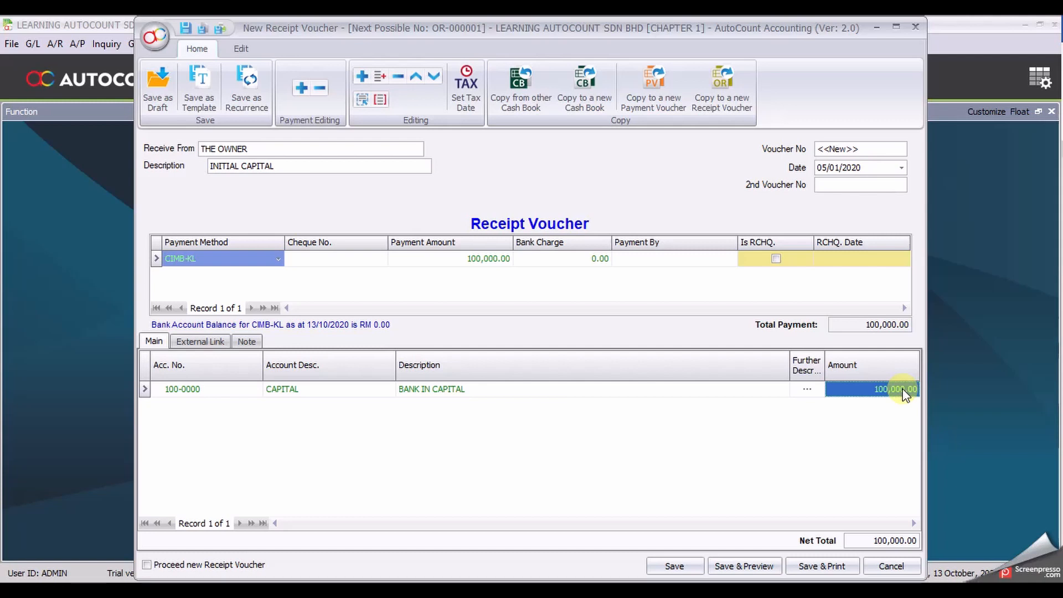
pyautogui.moveTo(424, 235)
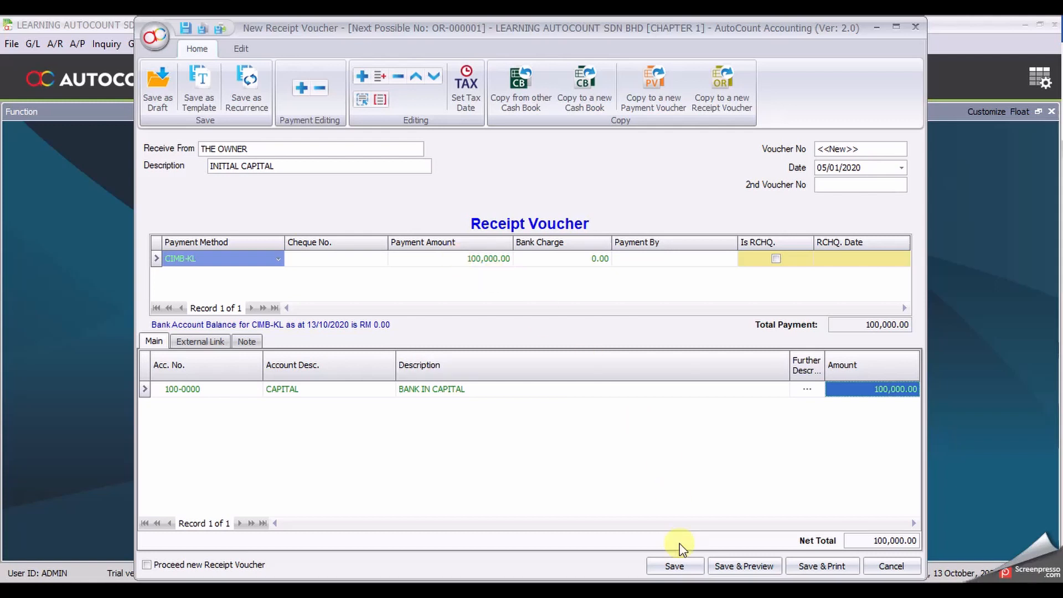
pyautogui.moveTo(371, 403)
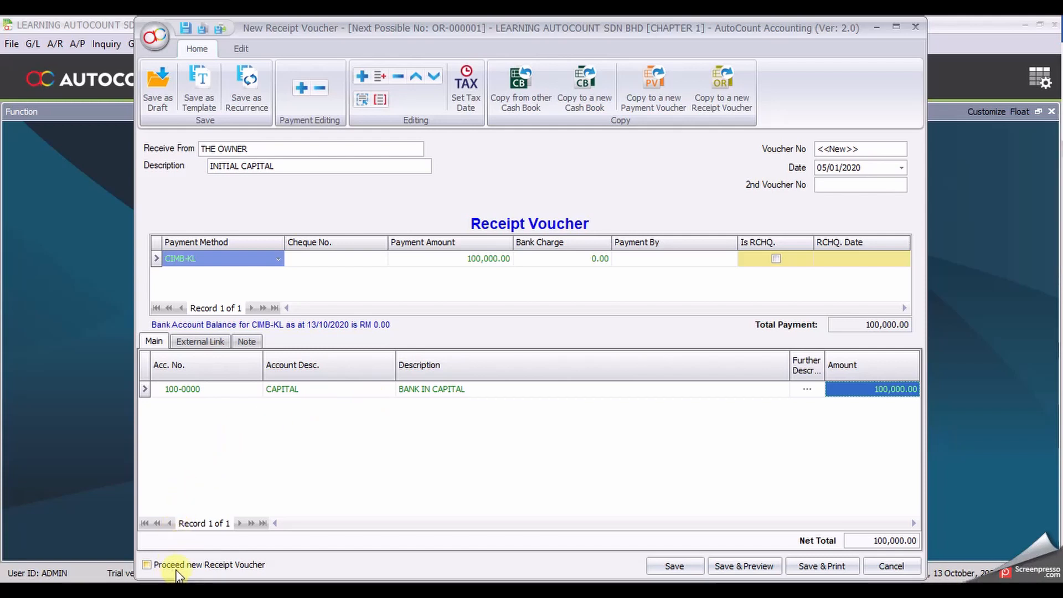
pyautogui.moveTo(248, 572)
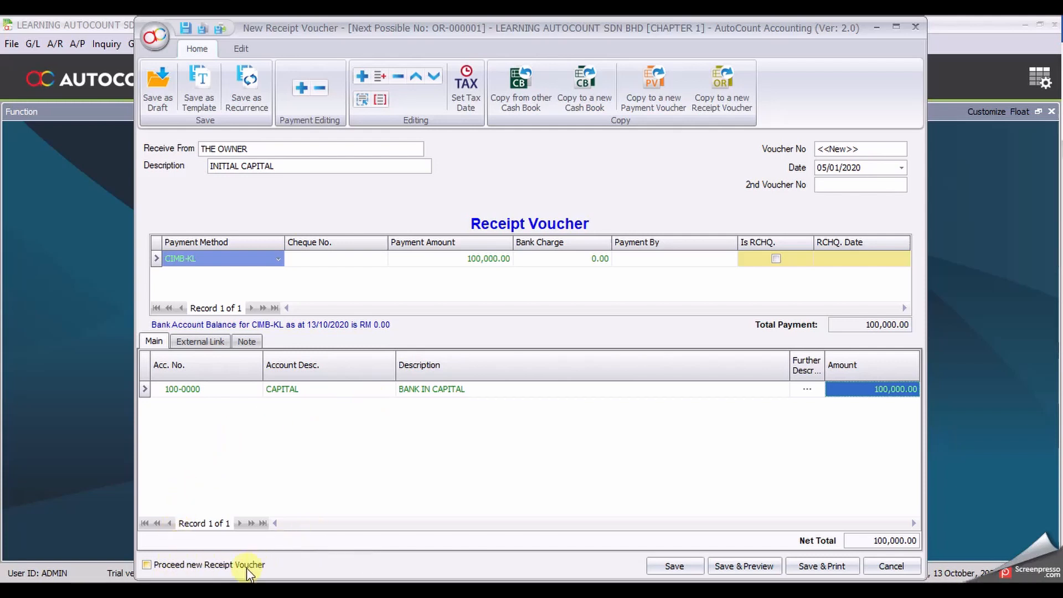
# Step: Save the capital receipt with Proceed new Receipt Voucher ticked and no cheque number
pyautogui.click(146, 564)
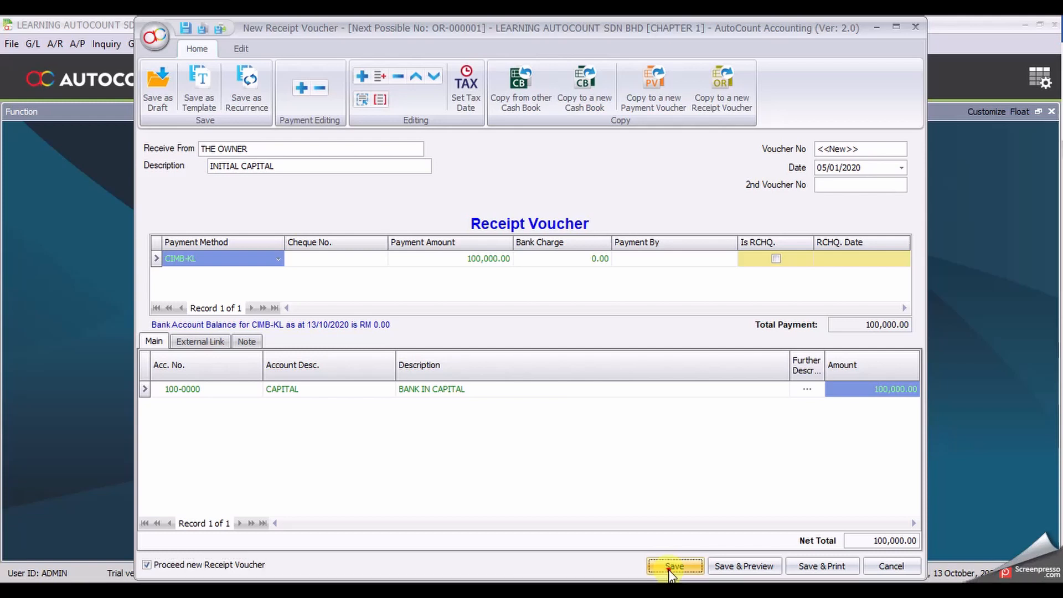
pyautogui.click(674, 565)
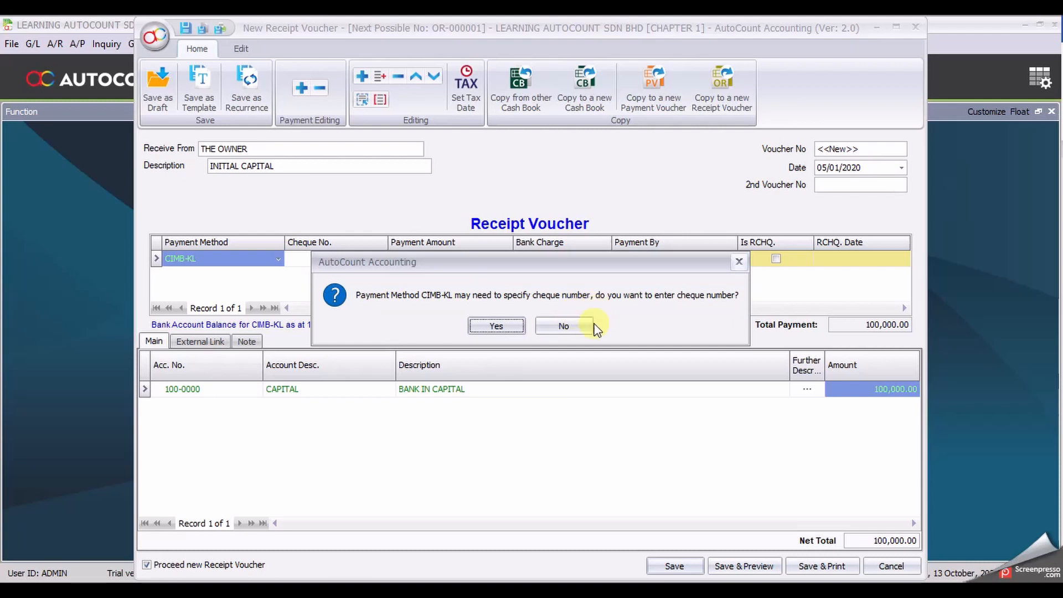
pyautogui.click(563, 326)
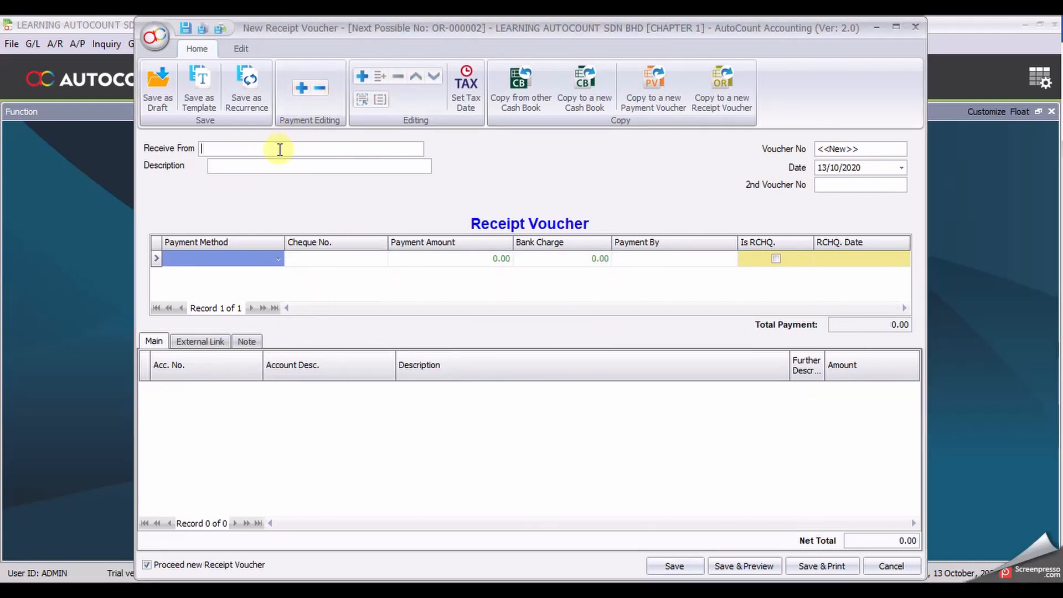
# Step: Enter receipt from CASH CUSTOMER for SALES and change the date to 06/01/2020
pyautogui.write('CASH')
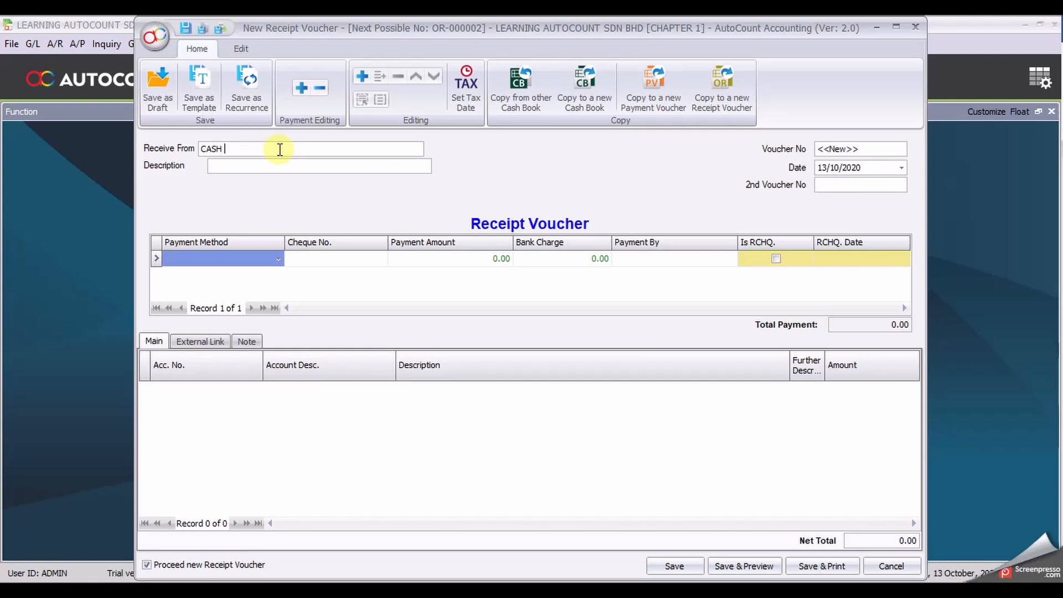
pyautogui.write('CUSTOMER')
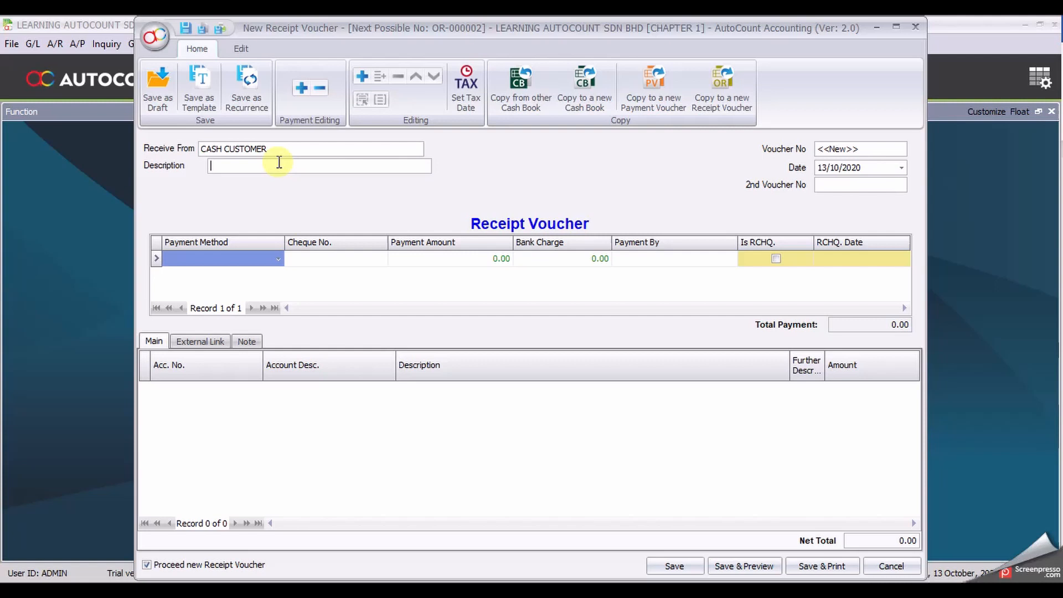
pyautogui.write('SALES')
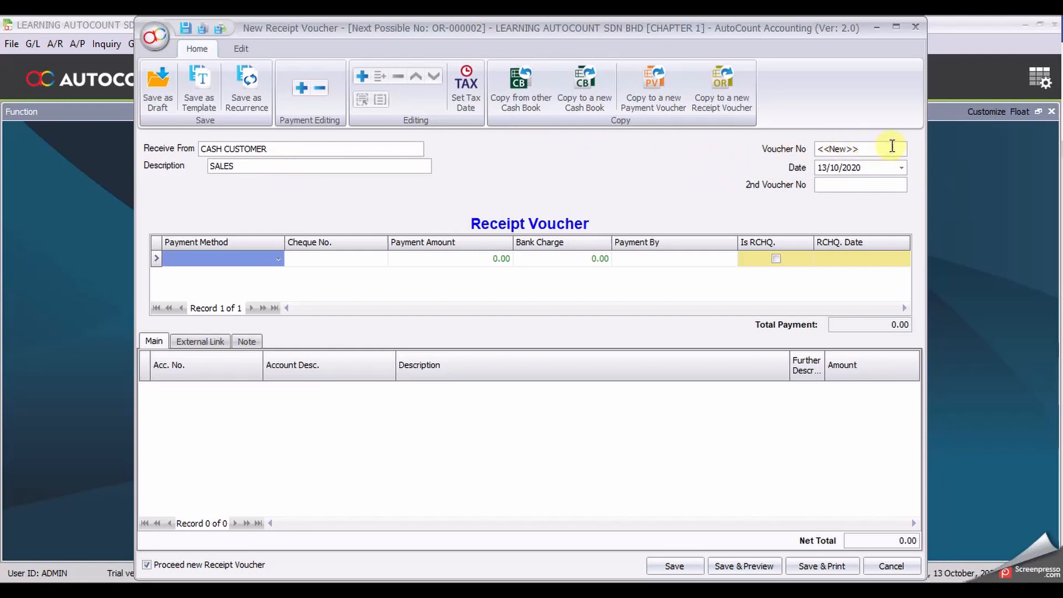
pyautogui.moveTo(894, 145)
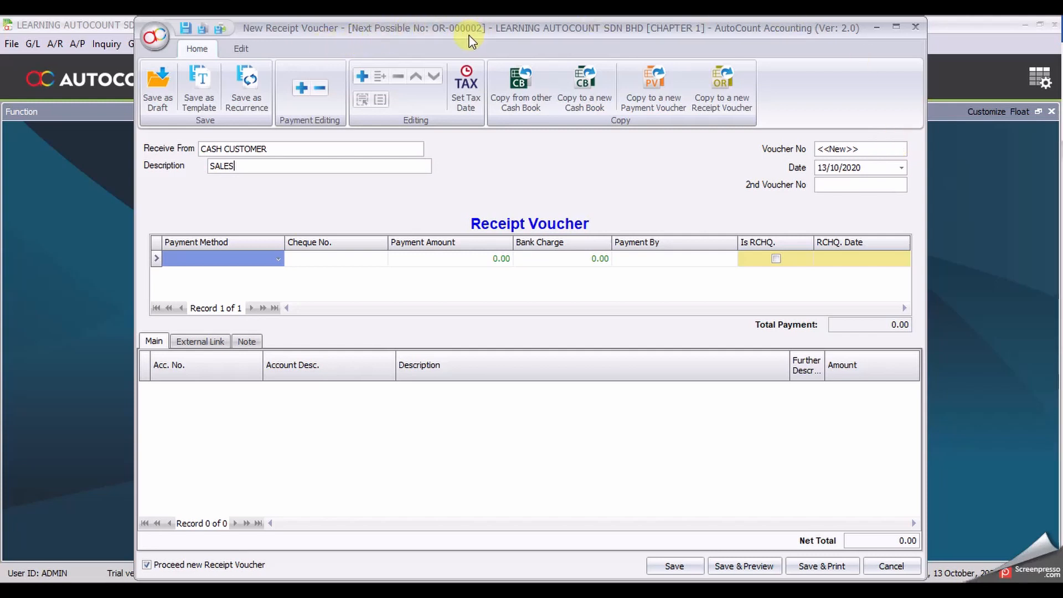
pyautogui.click(839, 167)
pyautogui.write('06/0')
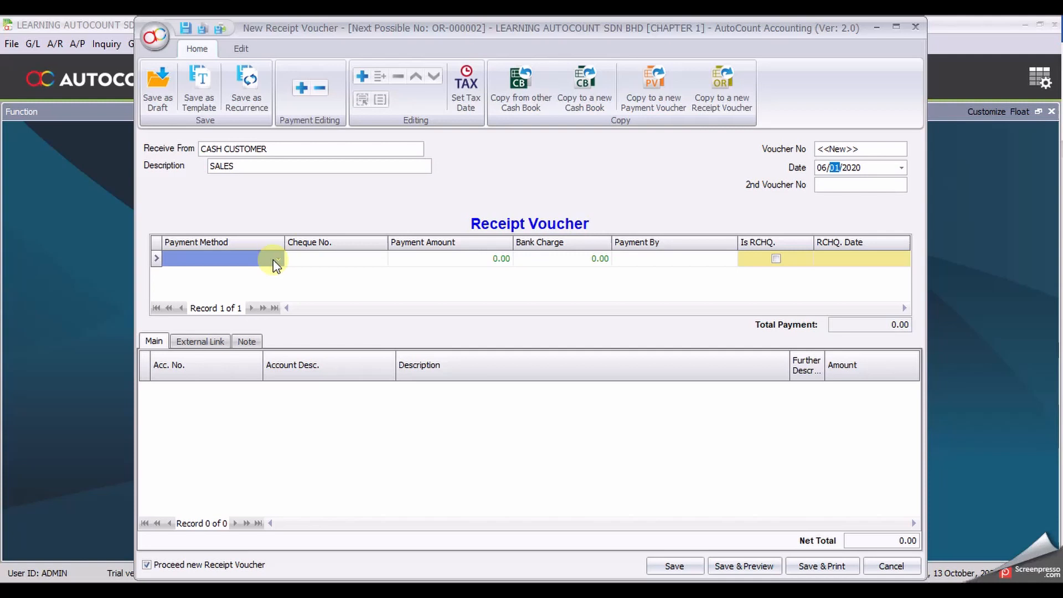
# Step: Set the receipt's payment method to CASH
pyautogui.click(277, 258)
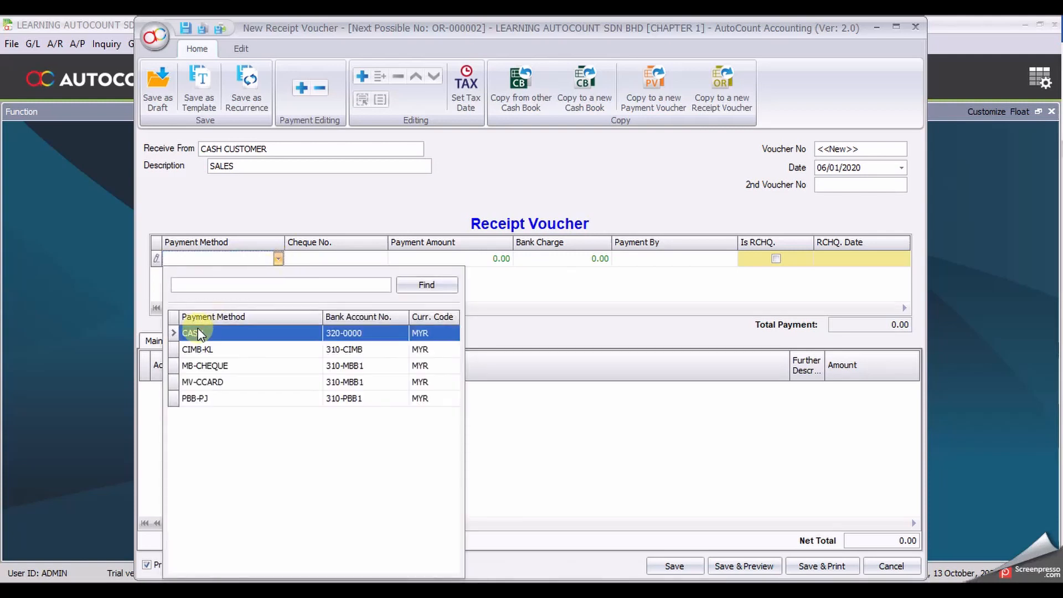
pyautogui.click(190, 332)
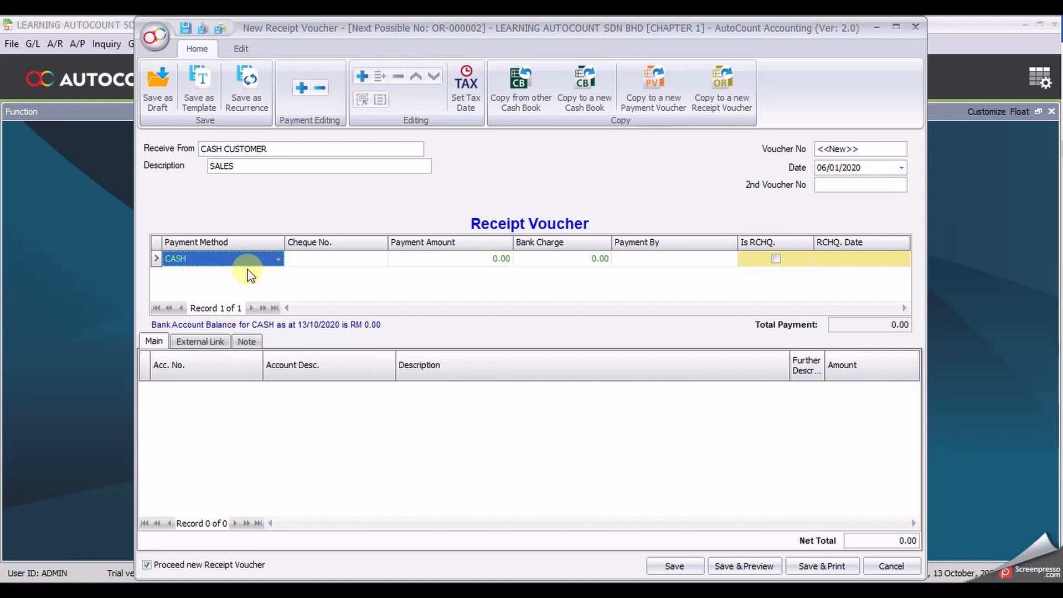
pyautogui.click(362, 75)
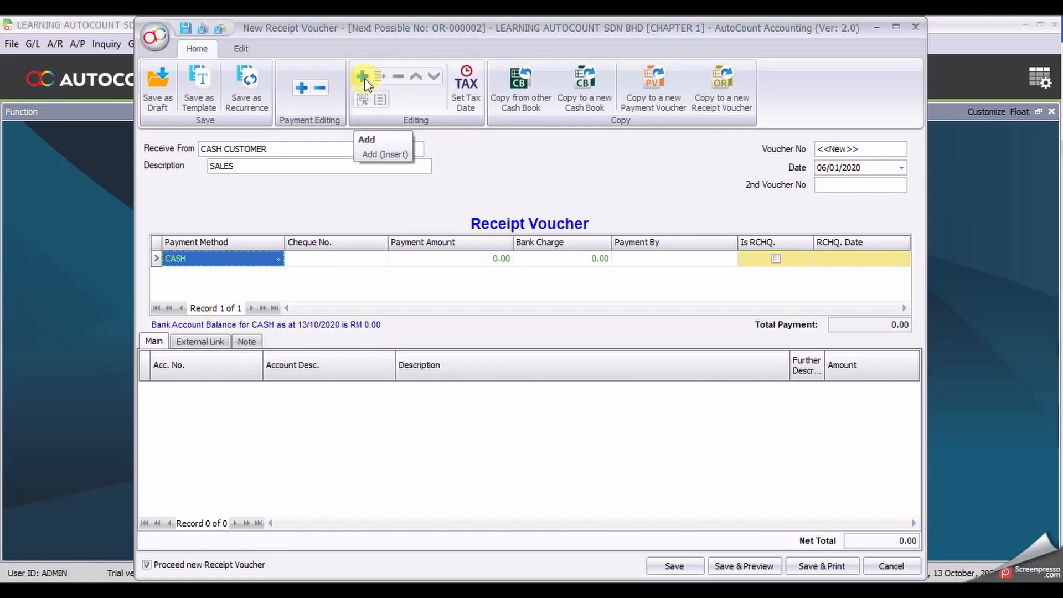
# Step: Add a 500-1000 CASH SALES line described ITEM 1203 for 10,000
pyautogui.click(366, 140)
pyautogui.write('CASH')
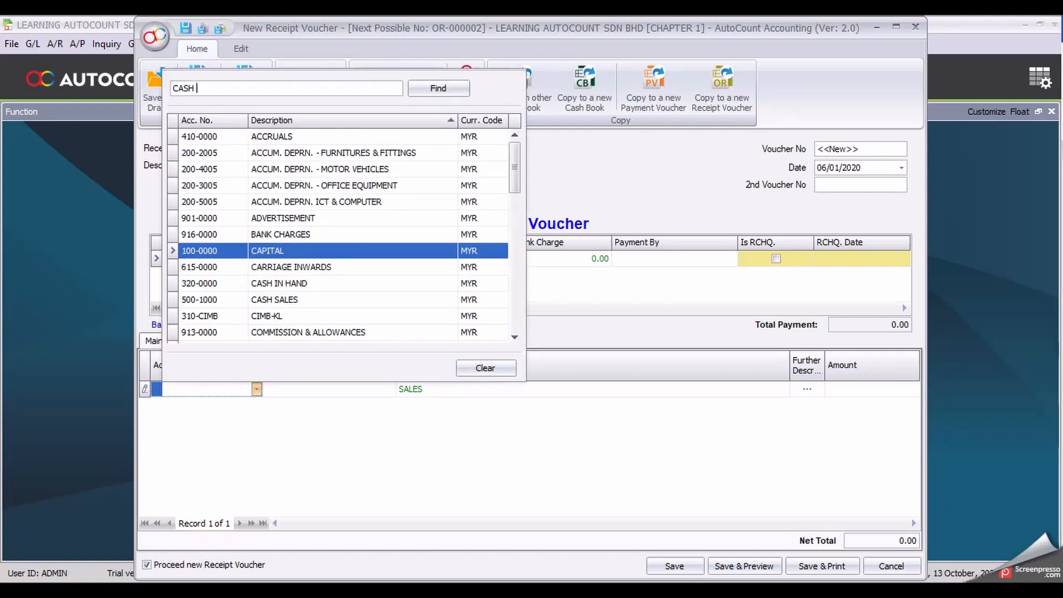
pyautogui.click(437, 88)
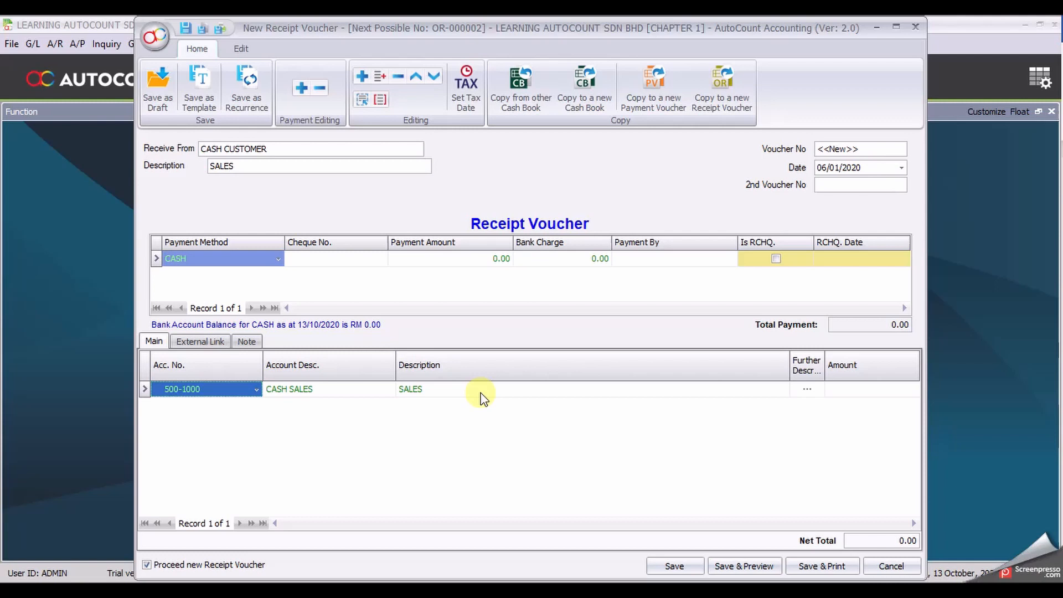
pyautogui.doubleClick(410, 389)
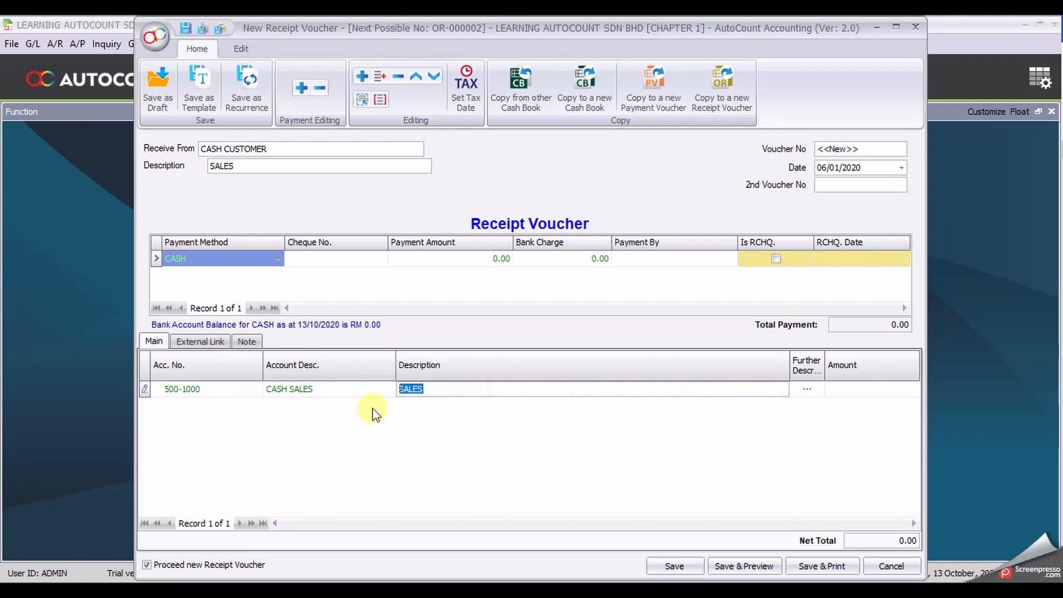
pyautogui.write('ITEM')
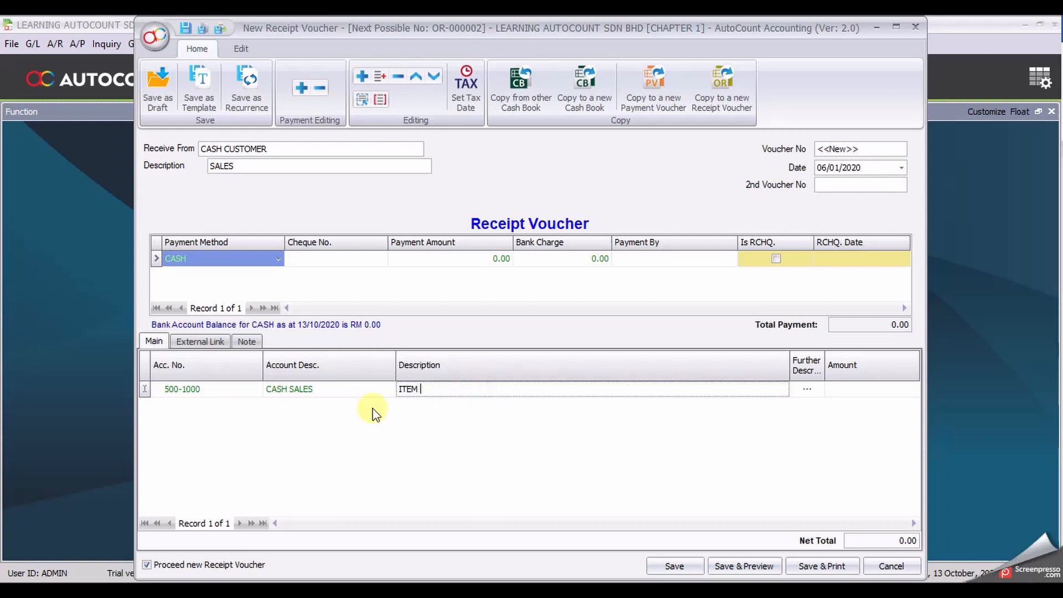
pyautogui.write('1203')
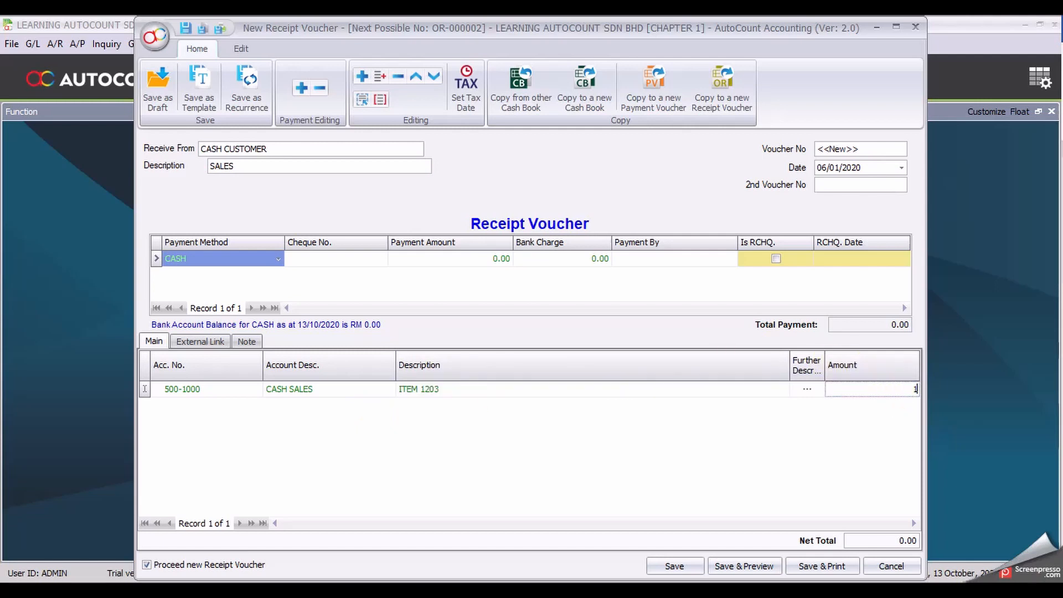
pyautogui.write('0000')
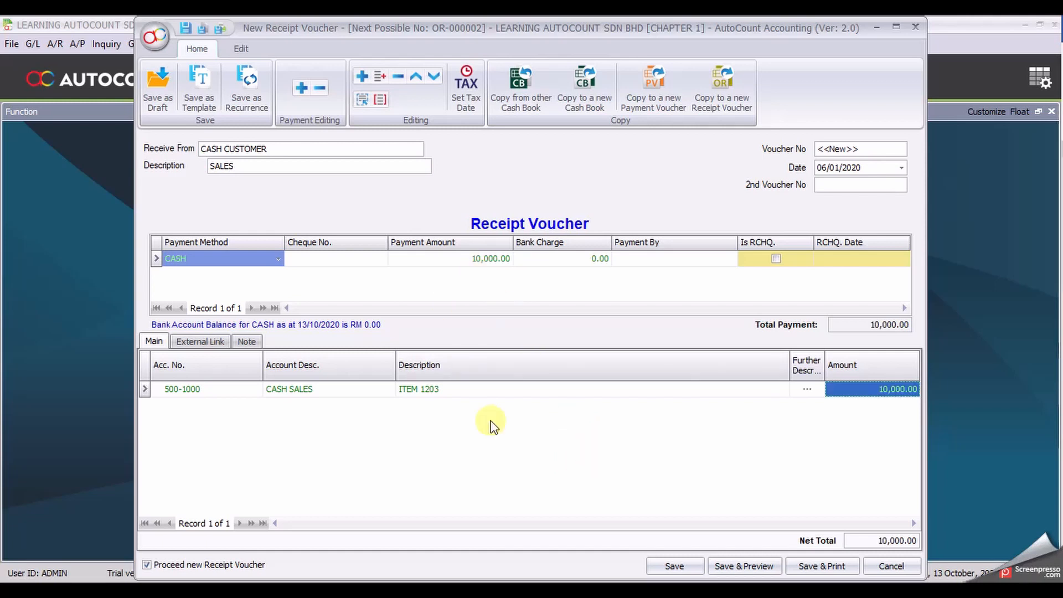
pyautogui.moveTo(508, 446)
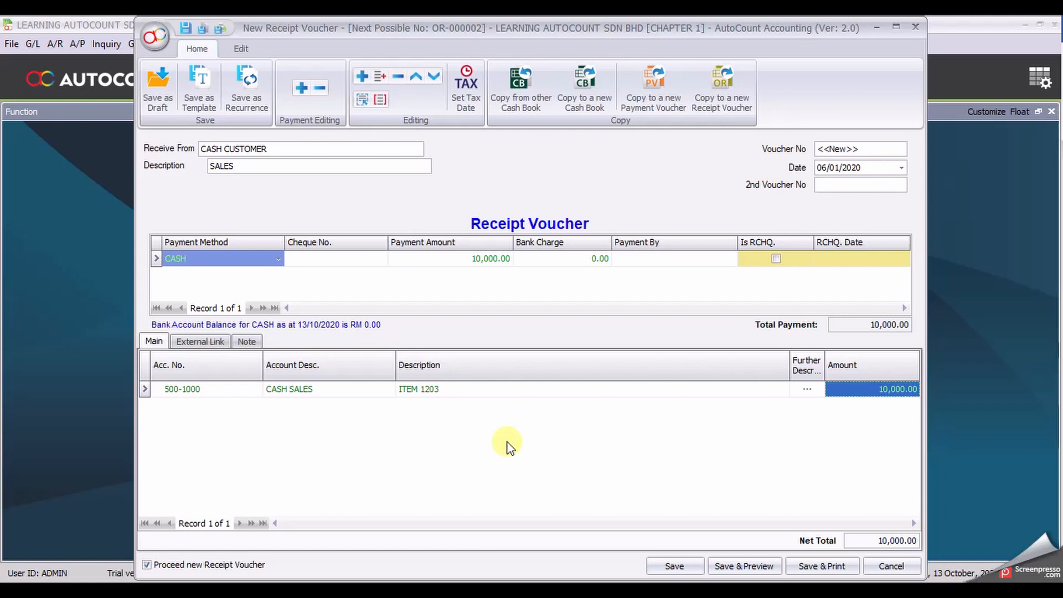
pyautogui.moveTo(539, 202)
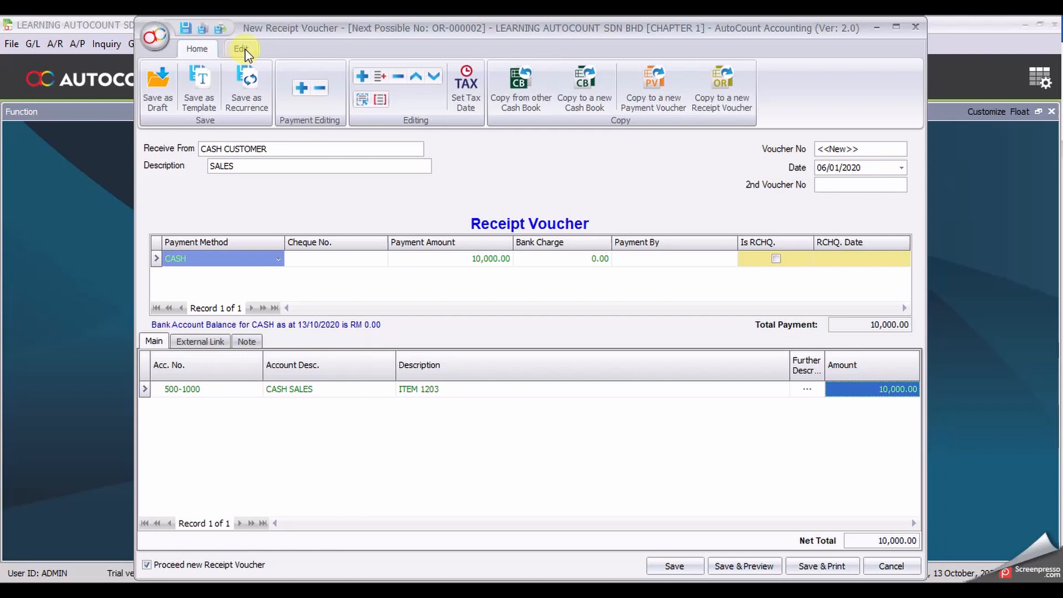
# Step: Switch the ribbon to the Edit tab to reveal posting details and tax summary
pyautogui.click(242, 48)
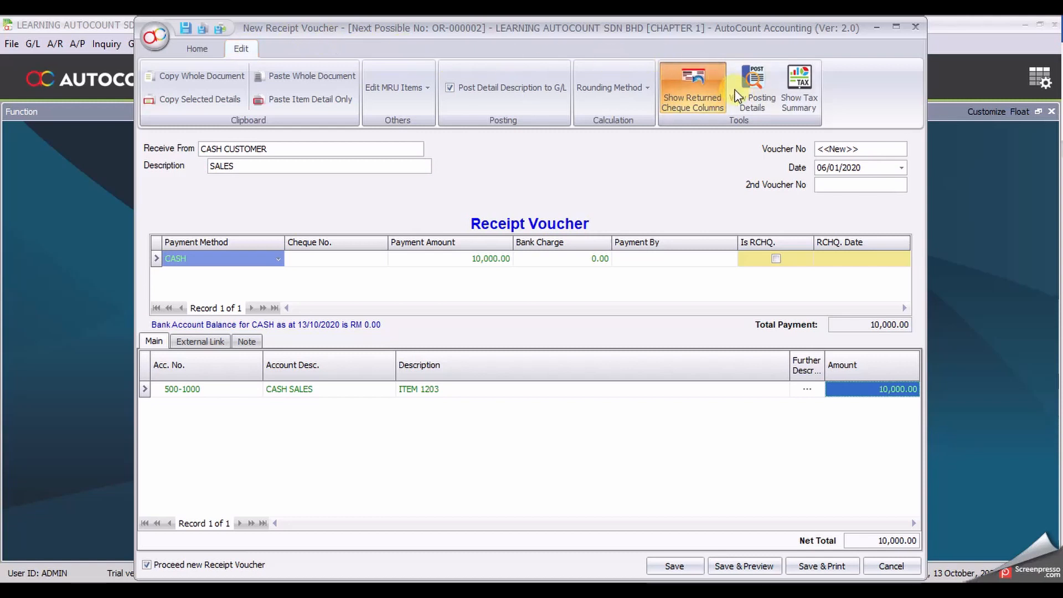
pyautogui.moveTo(752, 88)
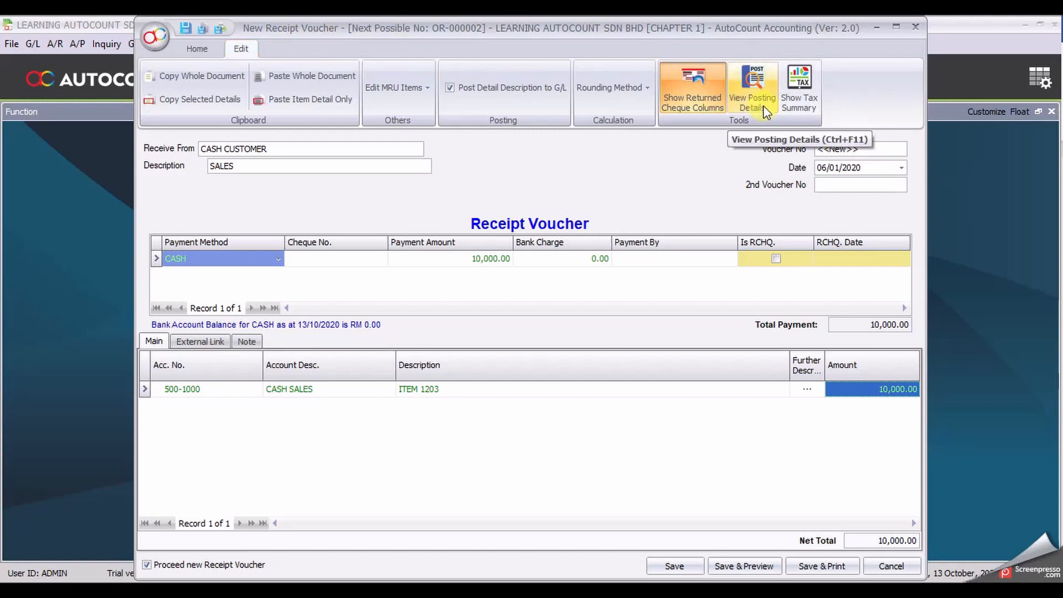
# Step: Review the posting details (CASH IN HAND debit, CASH SALES credit 10,000.00) and close them
pyautogui.click(751, 88)
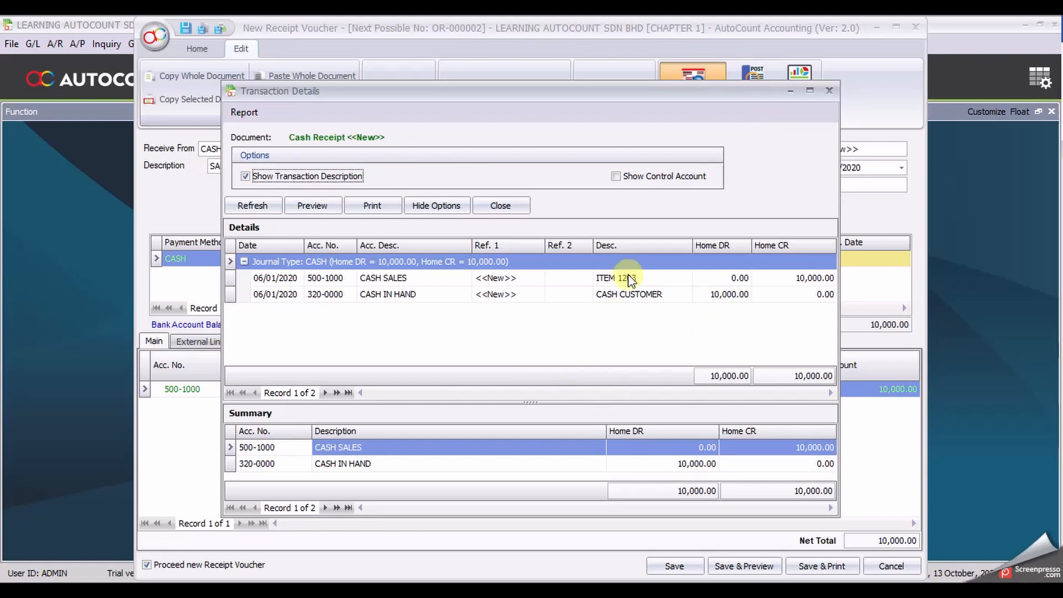
pyautogui.moveTo(664, 317)
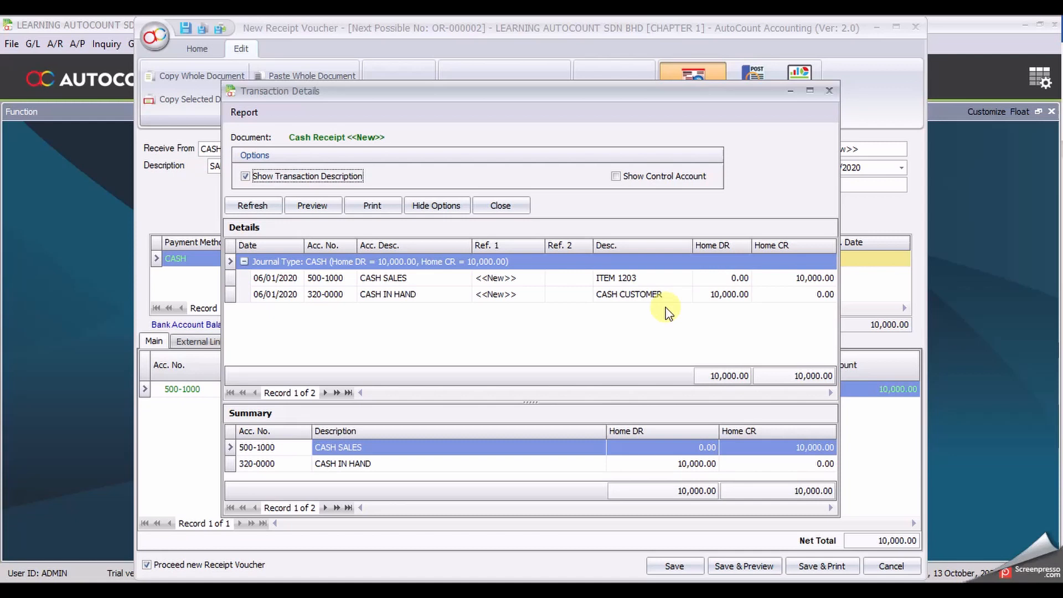
pyautogui.click(499, 205)
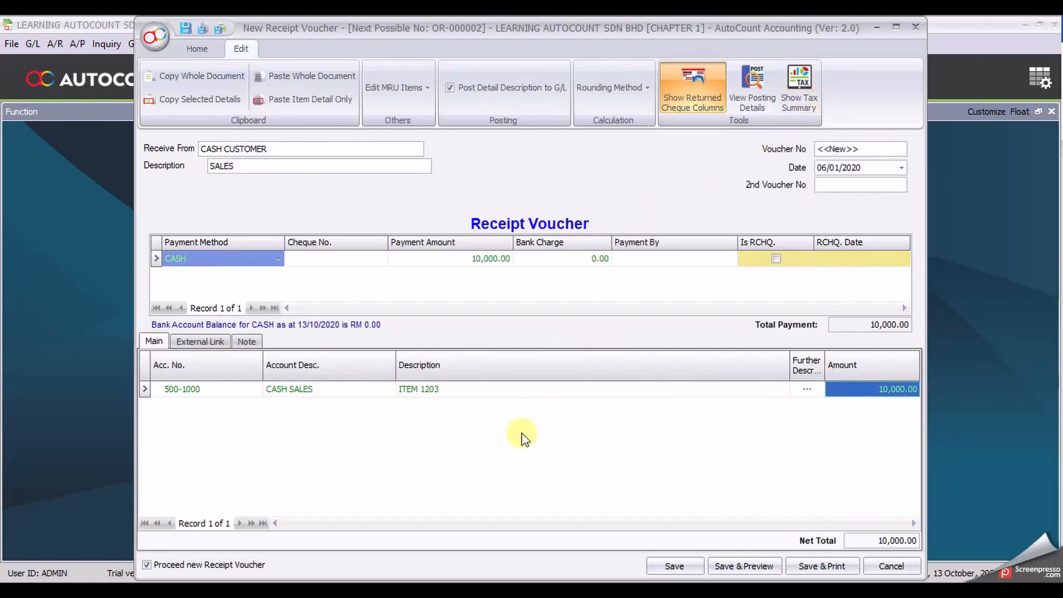
pyautogui.moveTo(305, 458)
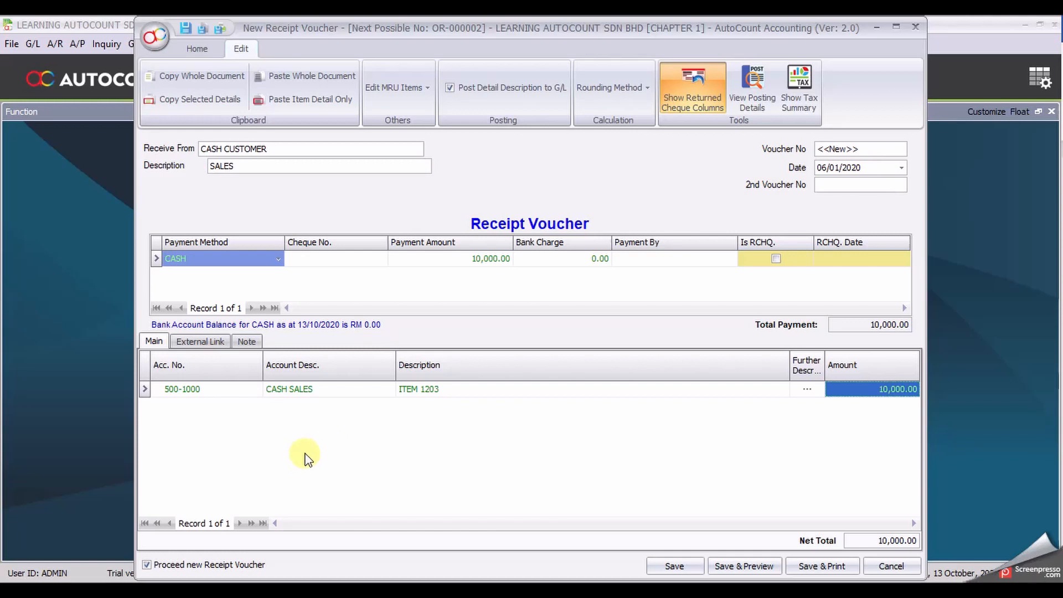
pyautogui.moveTo(491, 437)
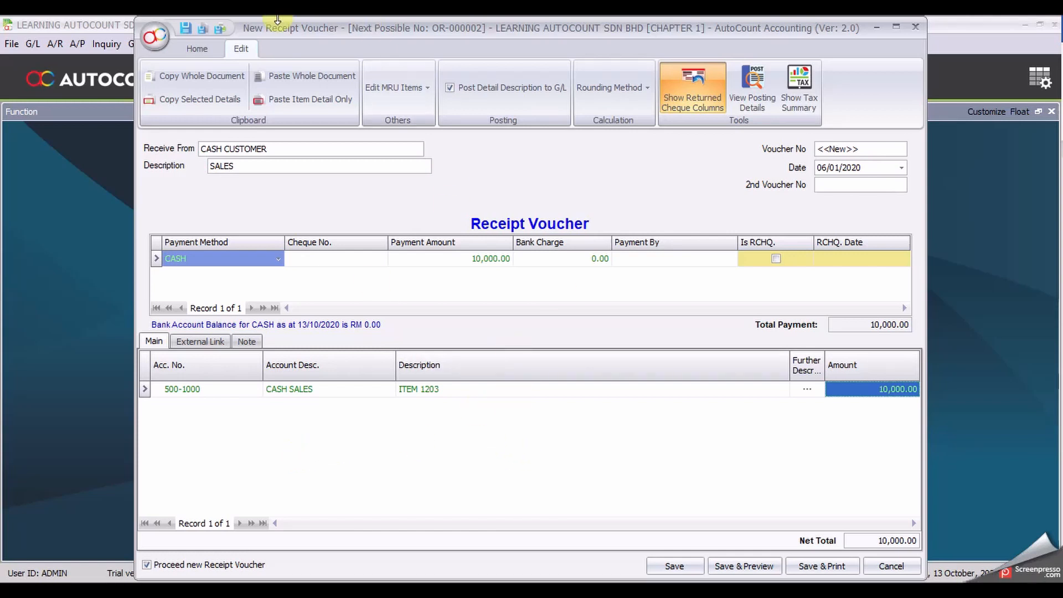
# Step: Save the 10,000 cash sales receipt, opening a fresh blank receipt voucher
pyautogui.click(196, 48)
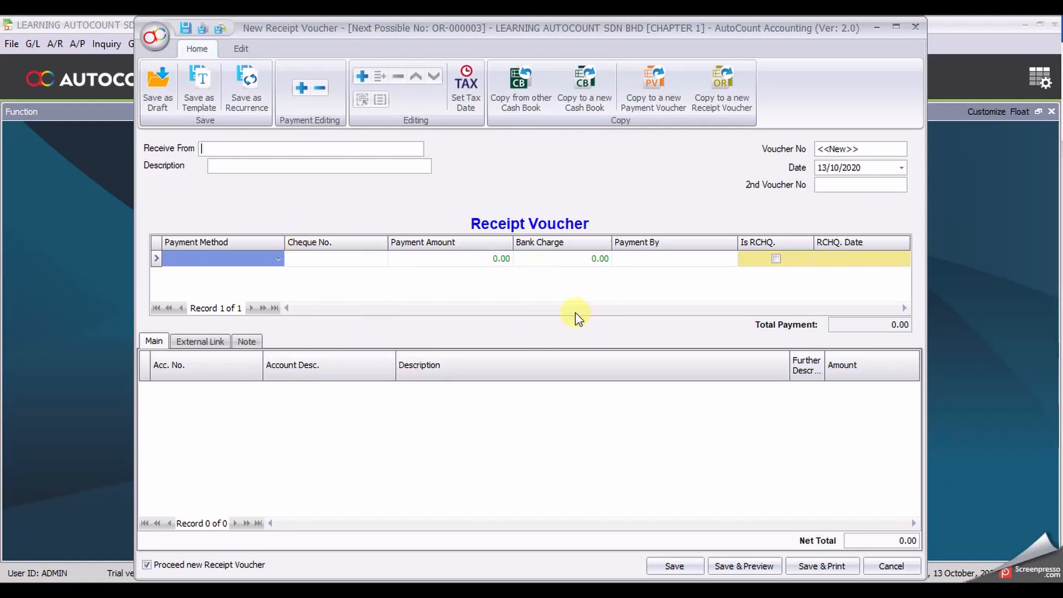
pyautogui.moveTo(460, 328)
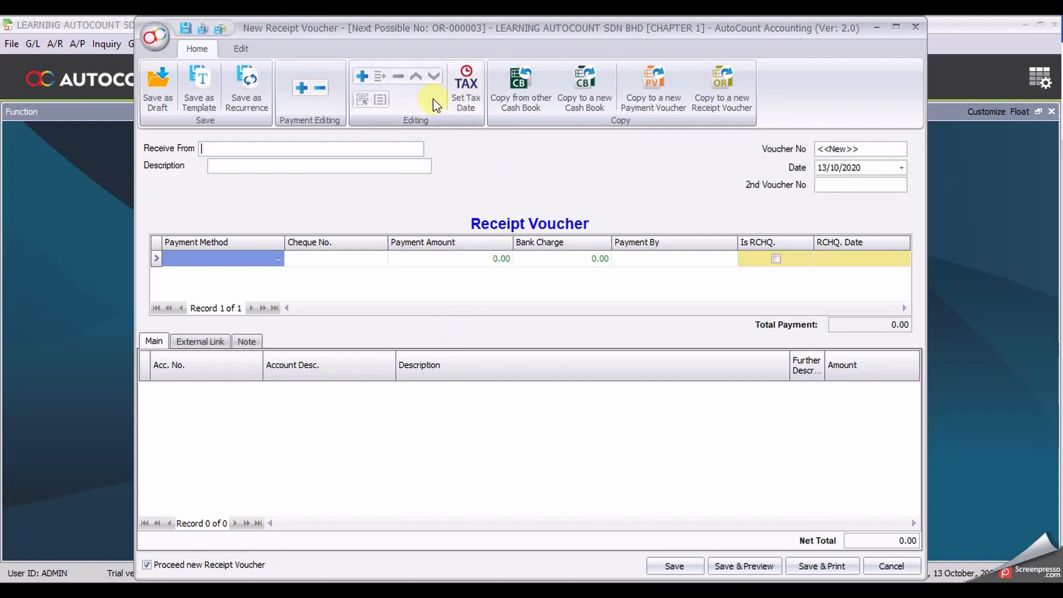
pyautogui.moveTo(465, 88)
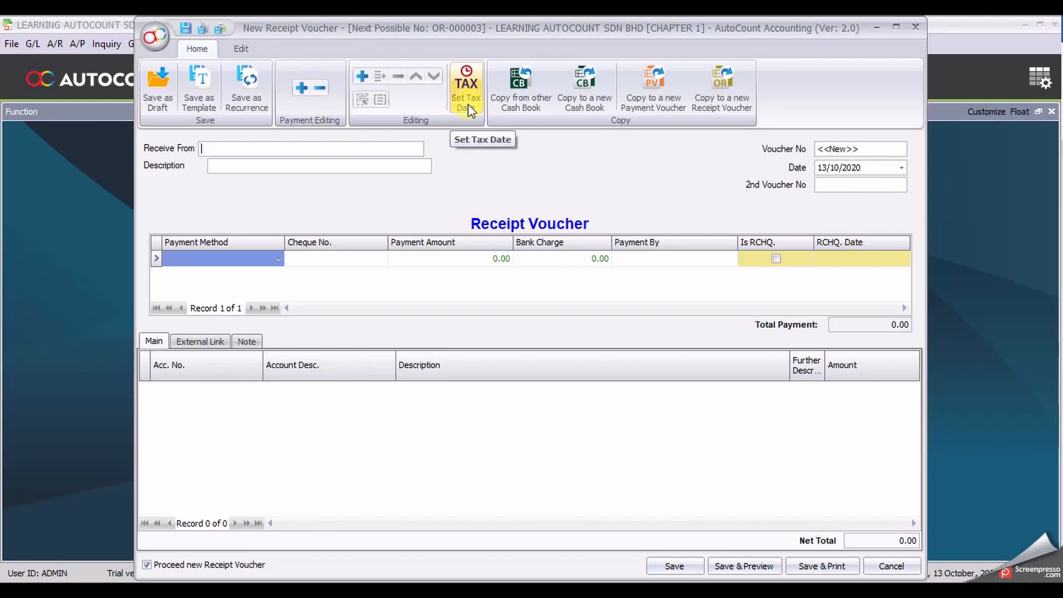
pyautogui.moveTo(521, 88)
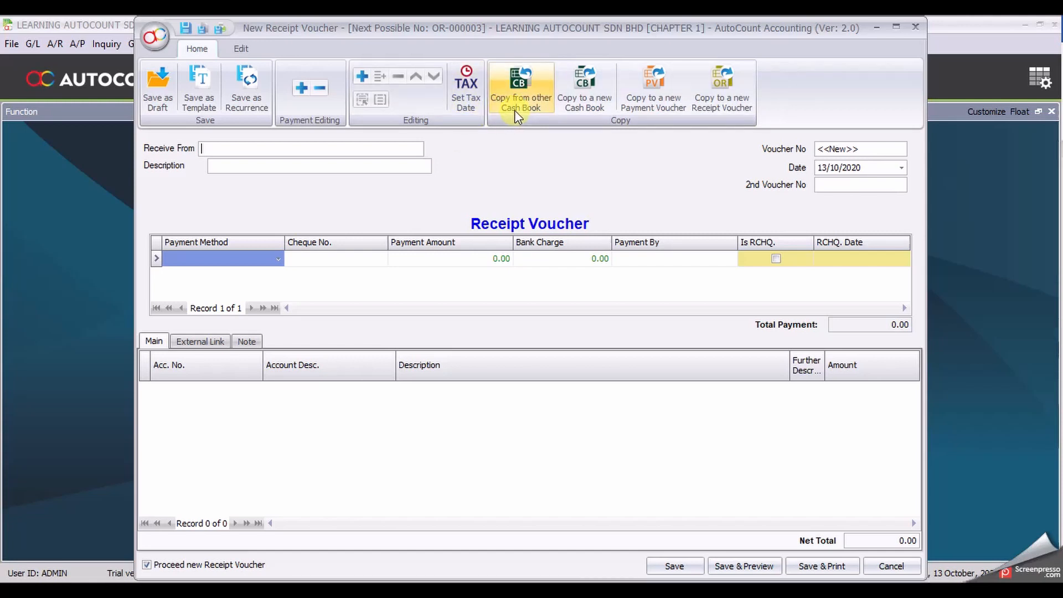
pyautogui.moveTo(519, 88)
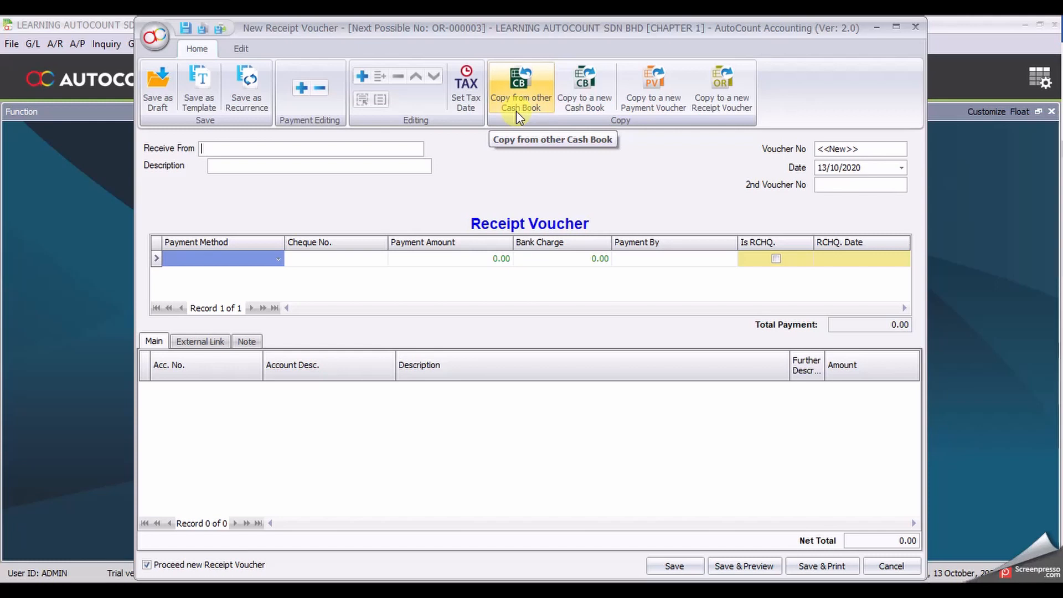
# Step: Open the Copy from other Cash Book search window over the blank receipt voucher
pyautogui.click(521, 88)
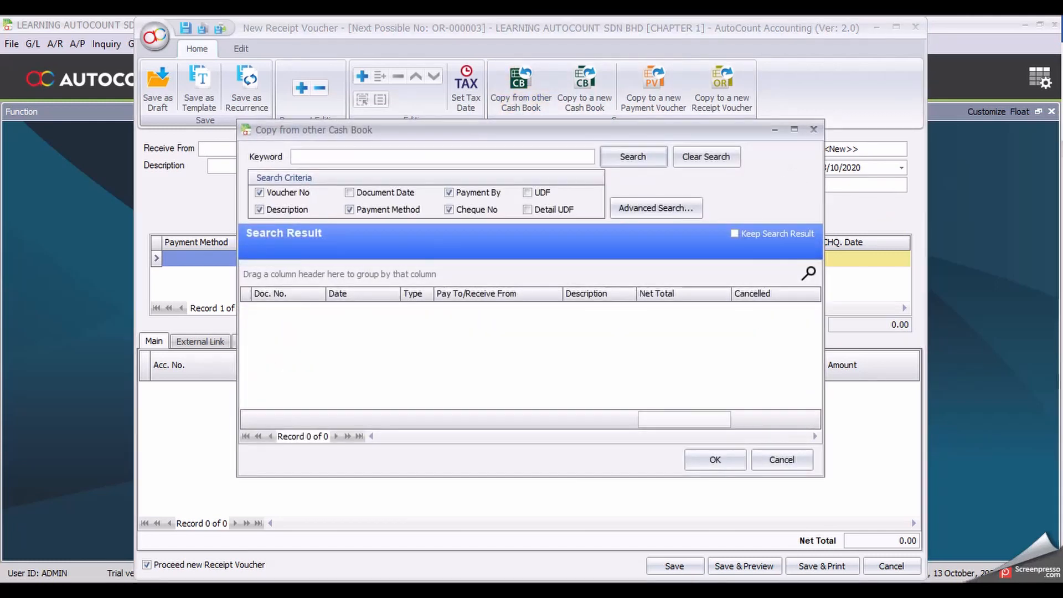
pyautogui.moveTo(351, 156)
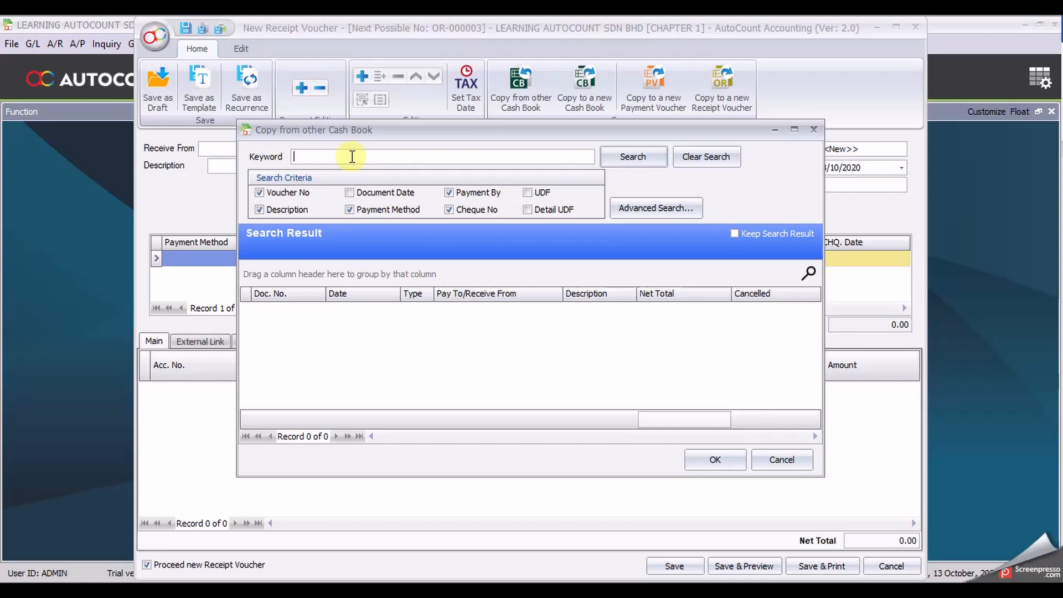
# Step: Search for SALES and copy receipt OR-000002 (CASH CUSTOMER, 10,000.00) into the voucher
pyautogui.write('SALES')
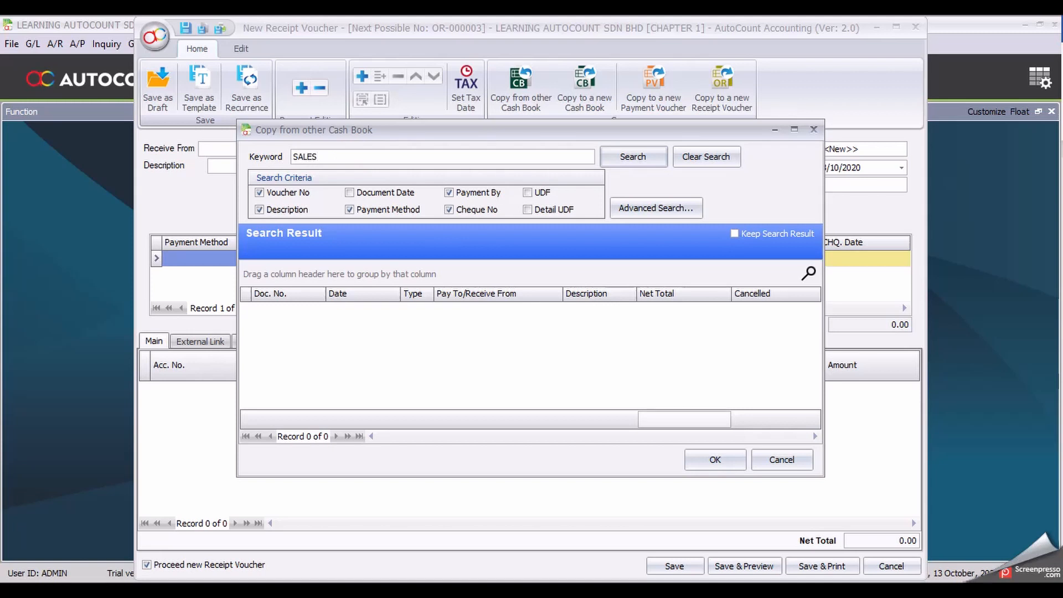
pyautogui.click(441, 156)
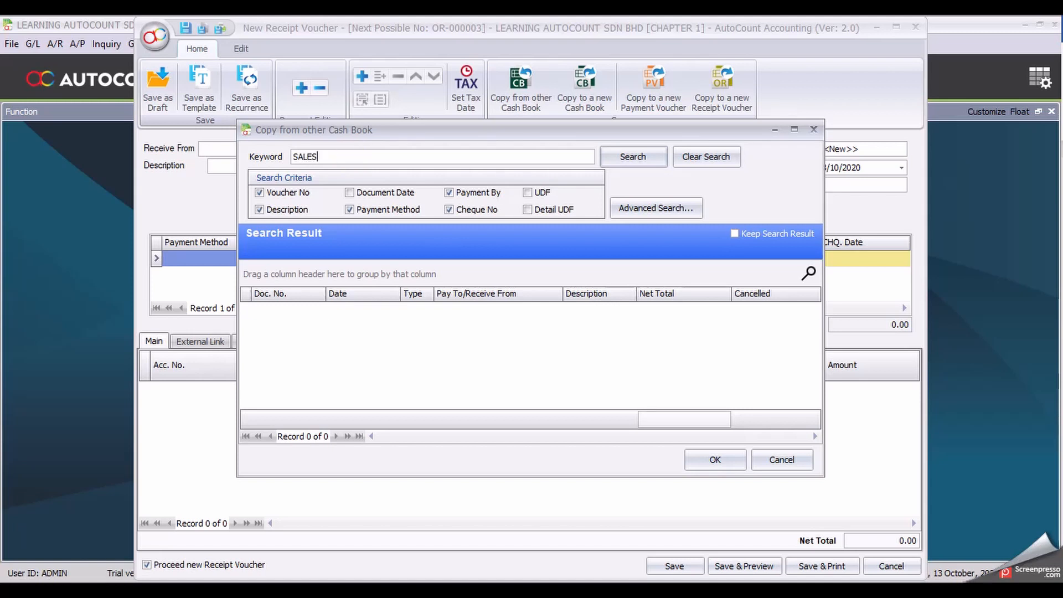
pyautogui.click(631, 157)
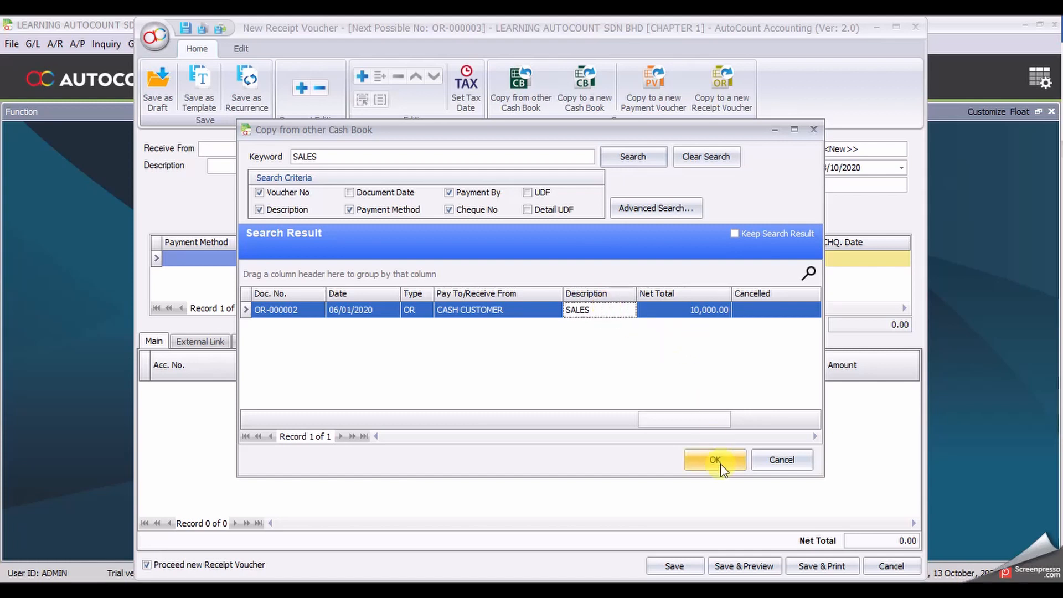
pyautogui.click(713, 459)
pyautogui.write('ITEM')
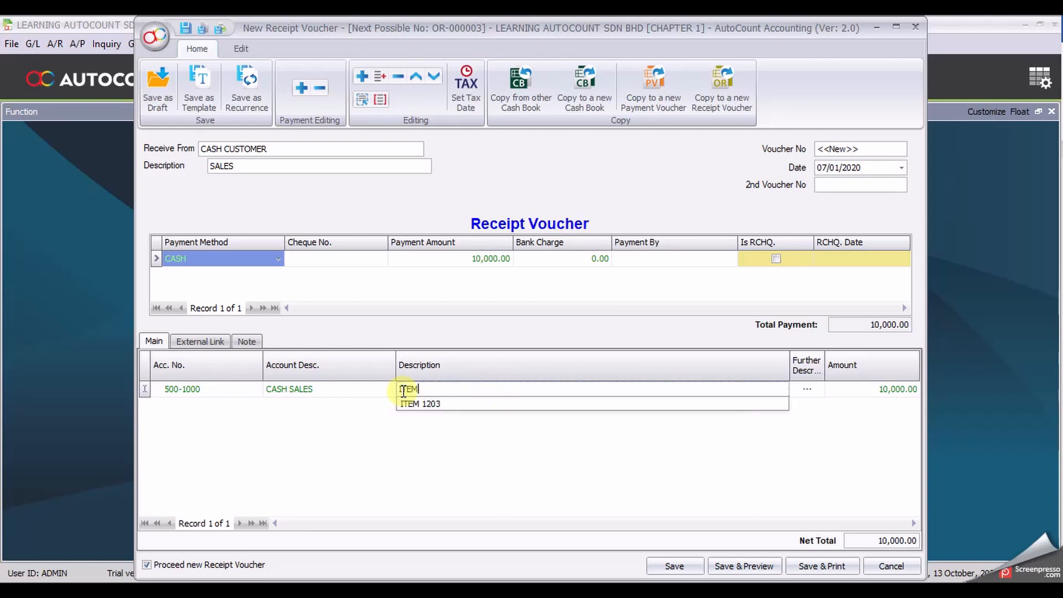
# Step: Change the description to ITEM 1208 & 1990 and amount to 200.00, then save
pyautogui.write('1208 -')
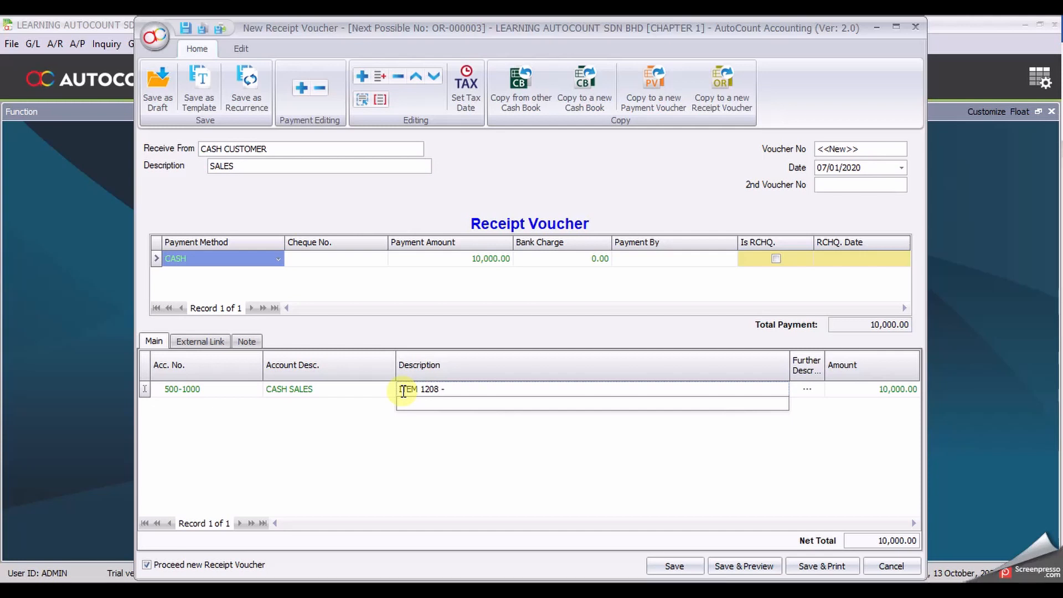
pyautogui.write('&')
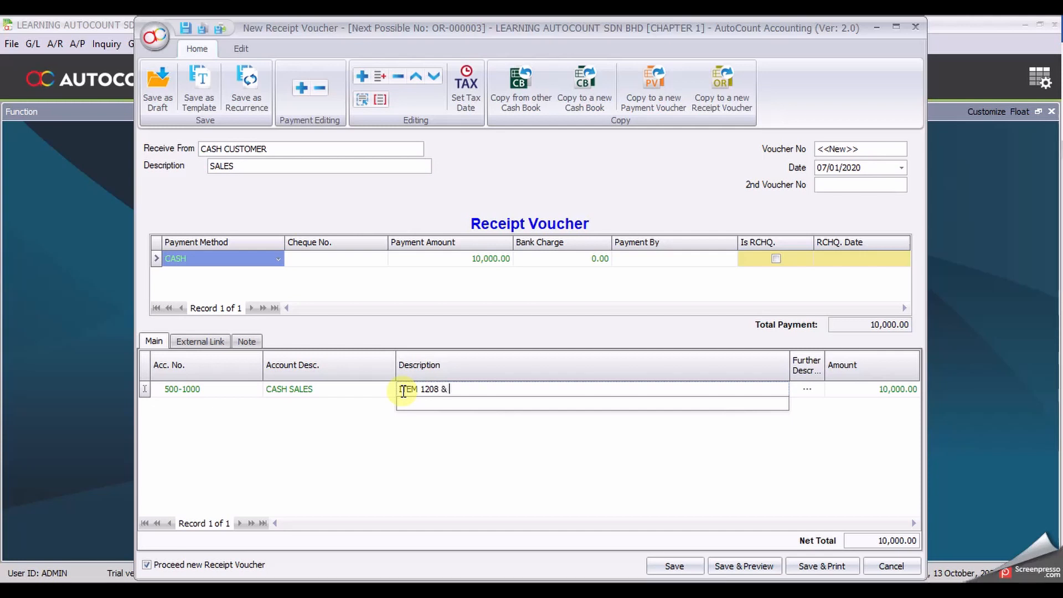
pyautogui.write('1990')
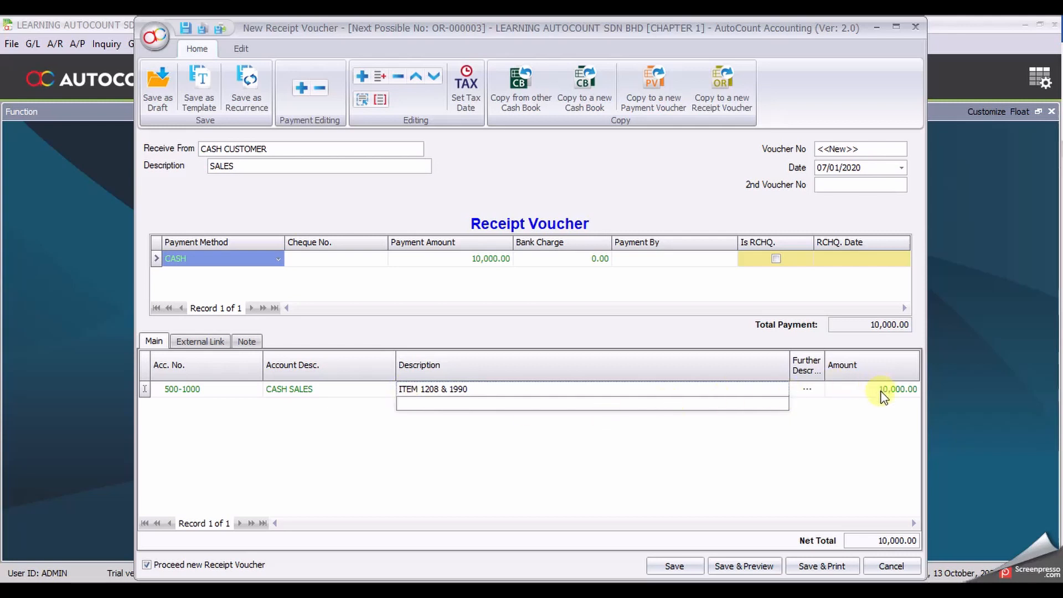
pyautogui.click(897, 389)
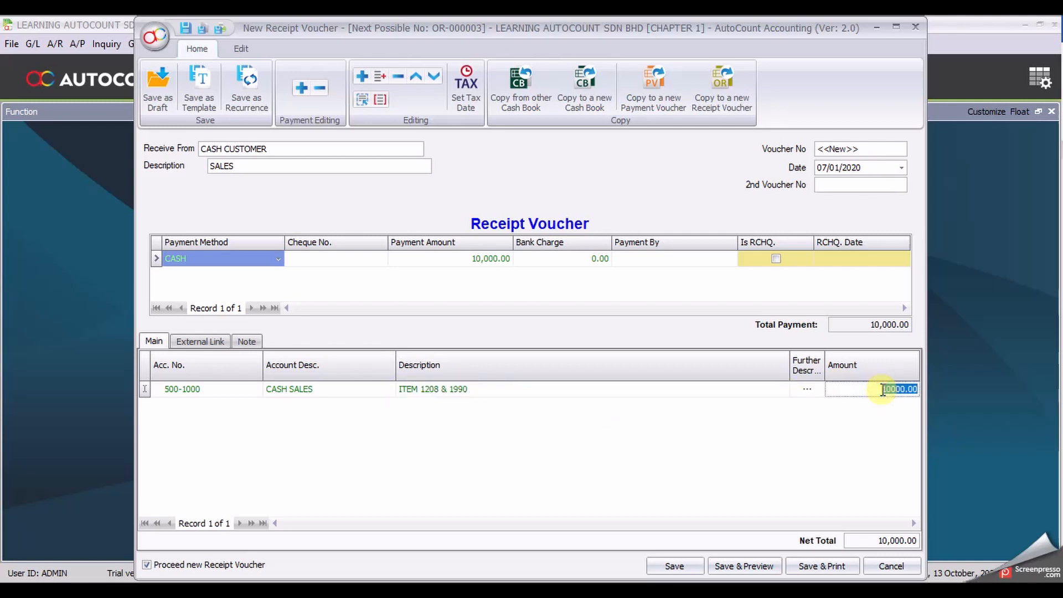
pyautogui.write('200')
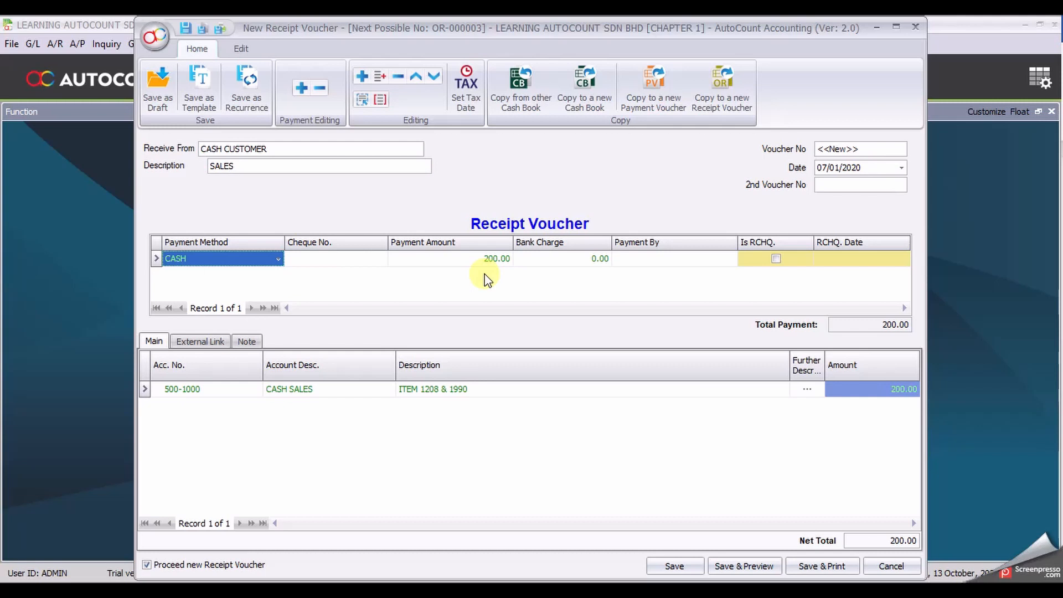
pyautogui.moveTo(449, 295)
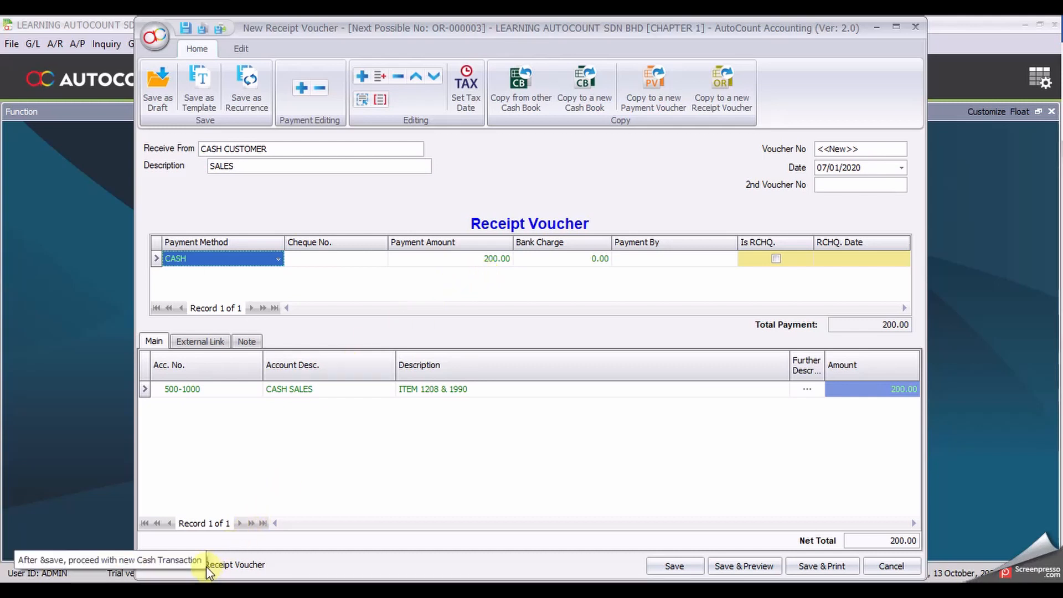
pyautogui.moveTo(685, 525)
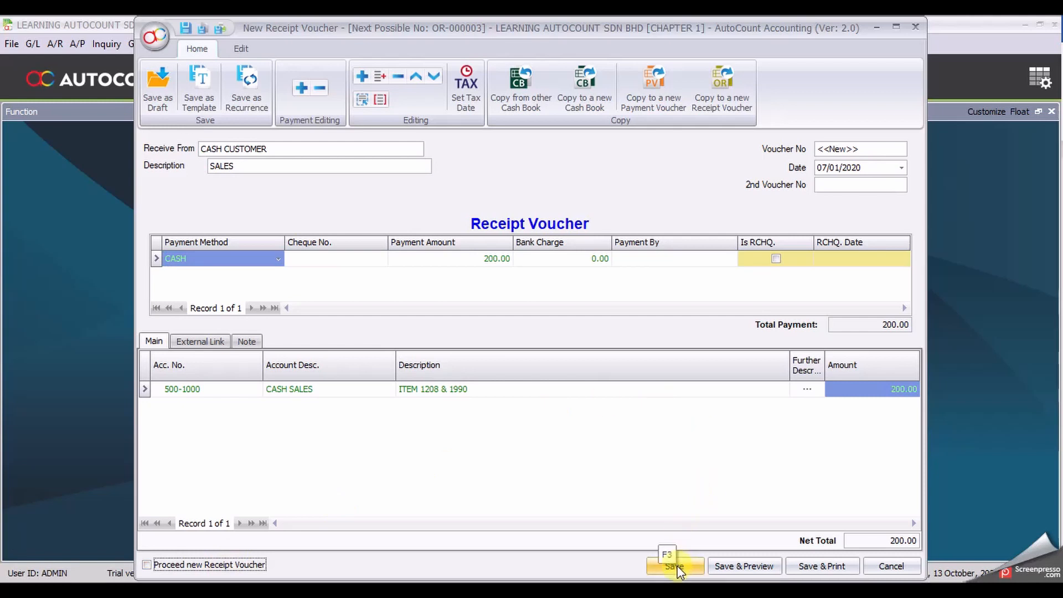
pyautogui.click(673, 566)
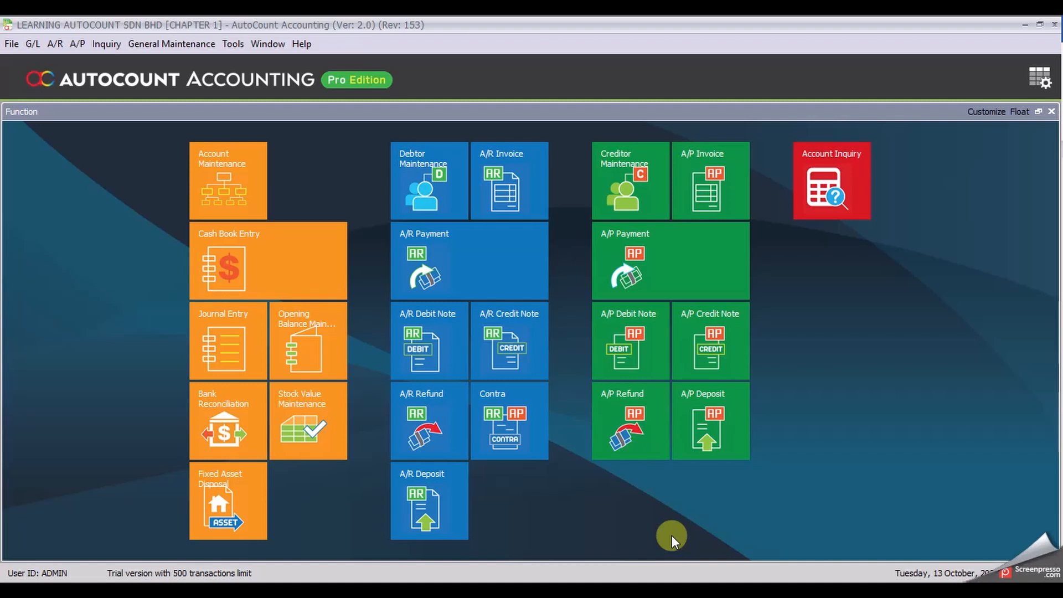
pyautogui.moveTo(346, 206)
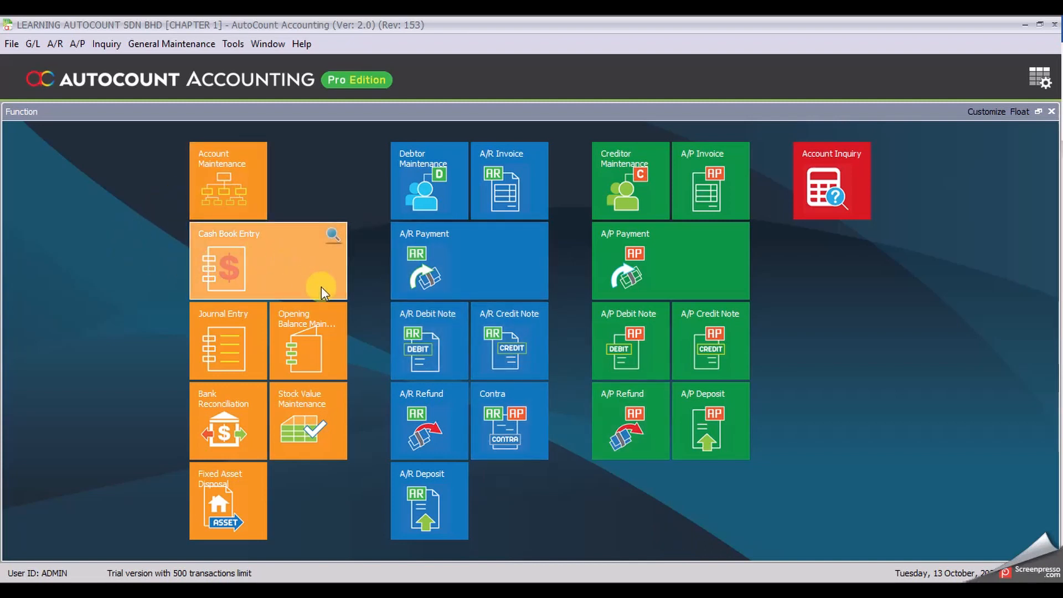
pyautogui.moveTo(271, 262)
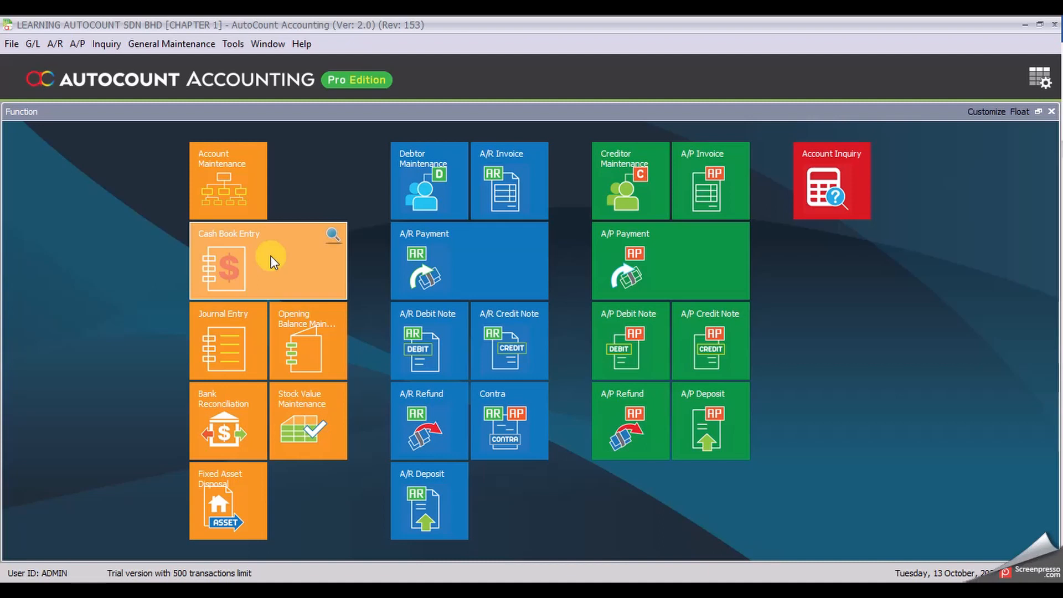
# Step: Open the Cash Book Entry list showing OR-000001 to OR-000003
pyautogui.click(268, 261)
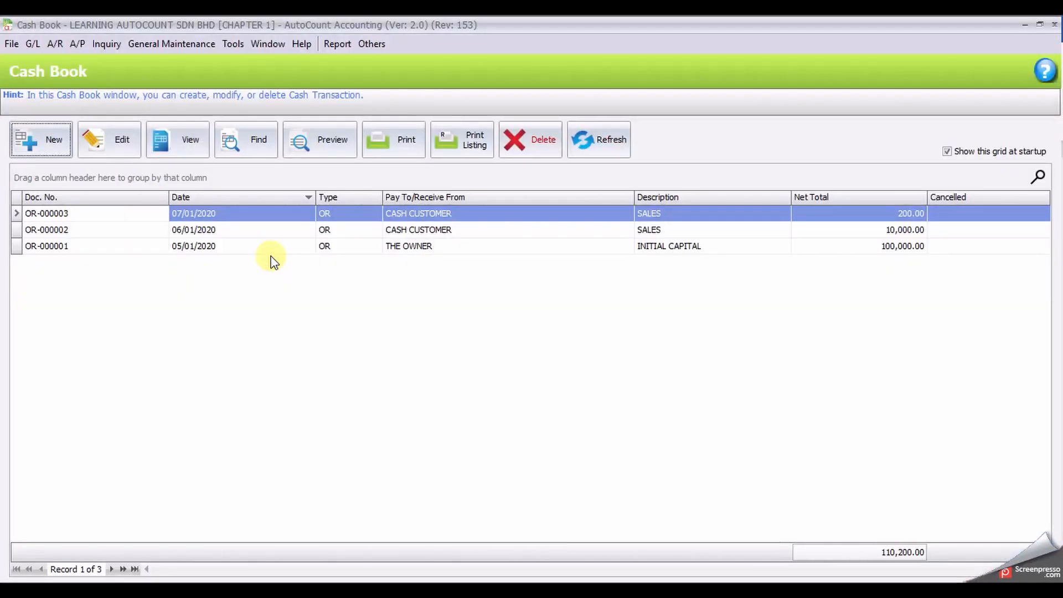
pyautogui.moveTo(78, 251)
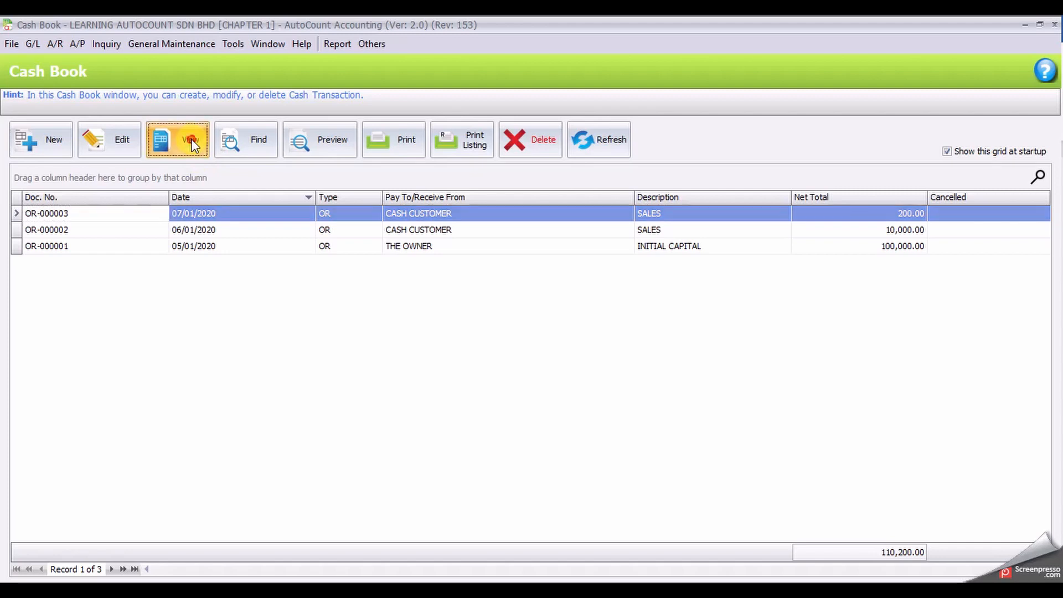
# Step: View receipt OR-000003, close and reopen it, then choose Void
pyautogui.click(177, 139)
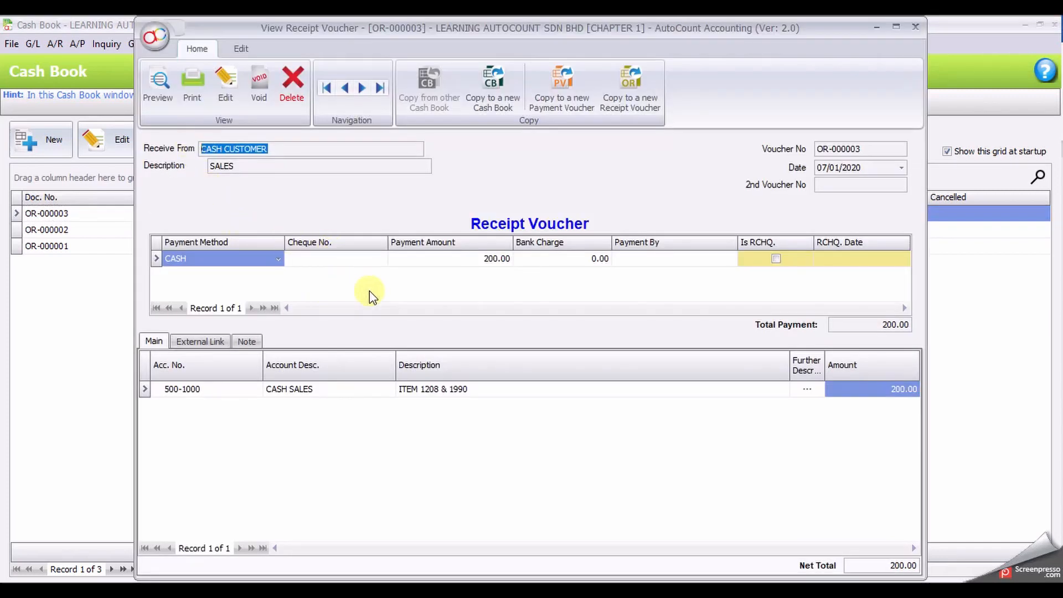
pyautogui.moveTo(258, 85)
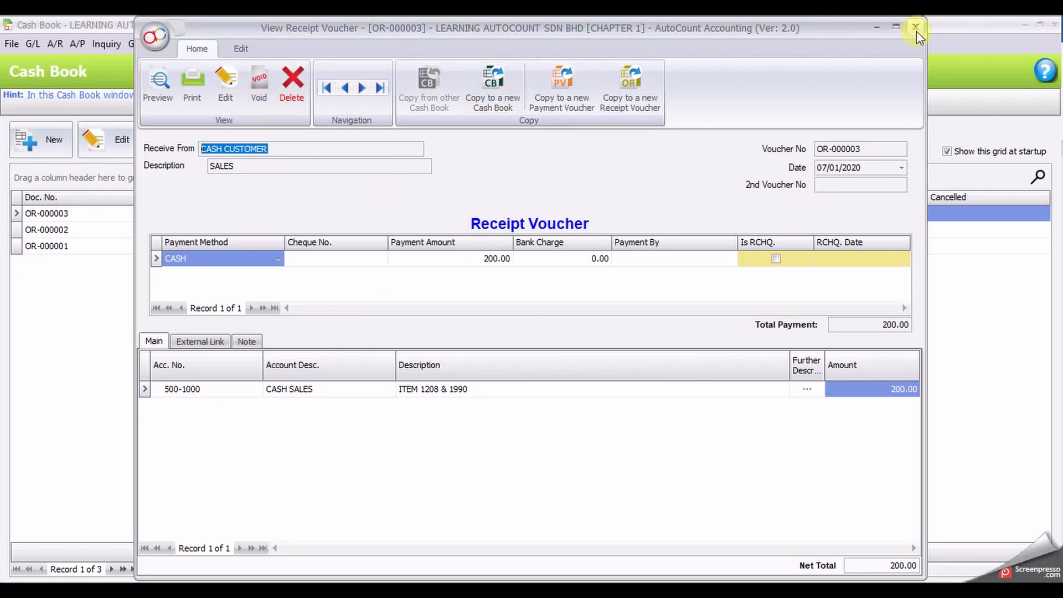
pyautogui.click(914, 28)
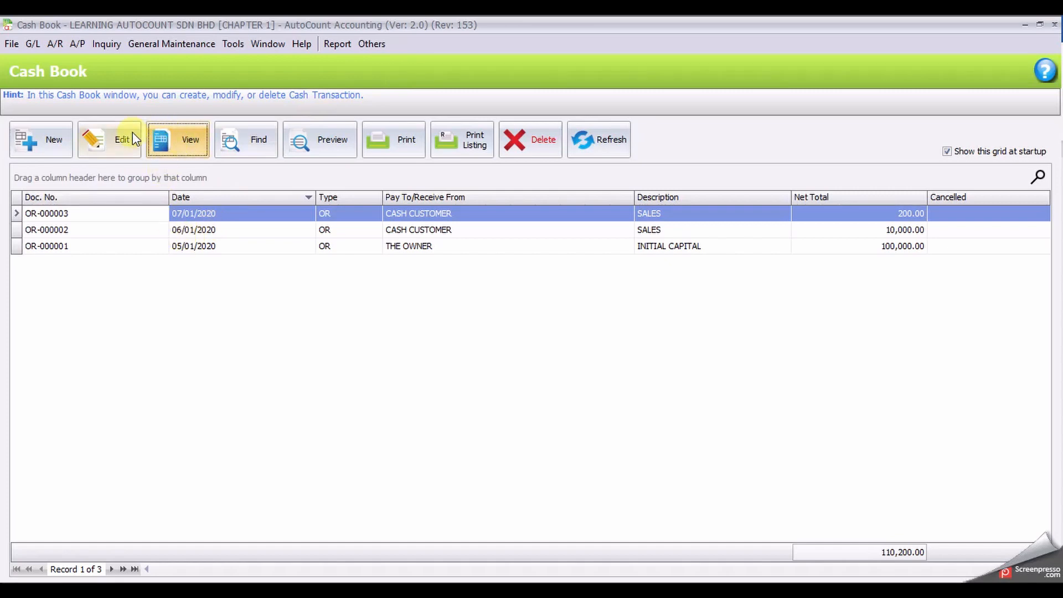
pyautogui.click(109, 140)
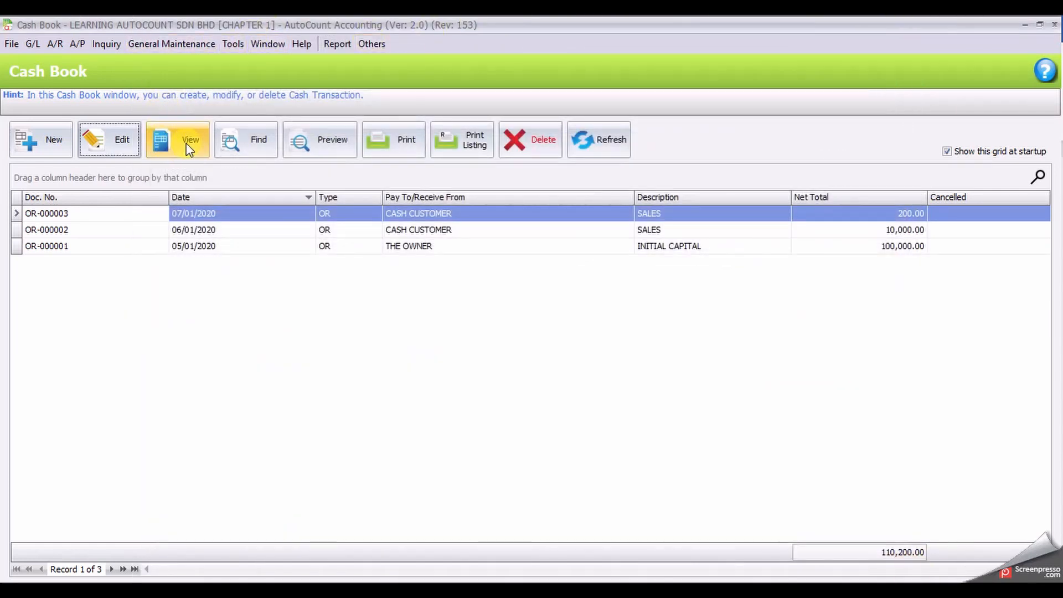
pyautogui.click(178, 139)
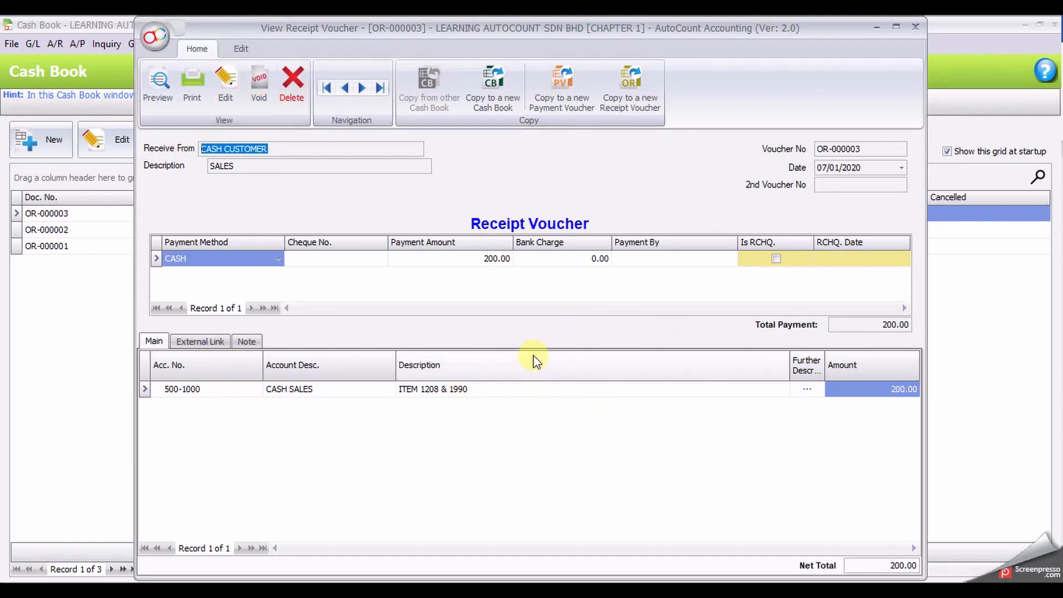
pyautogui.moveTo(535, 200)
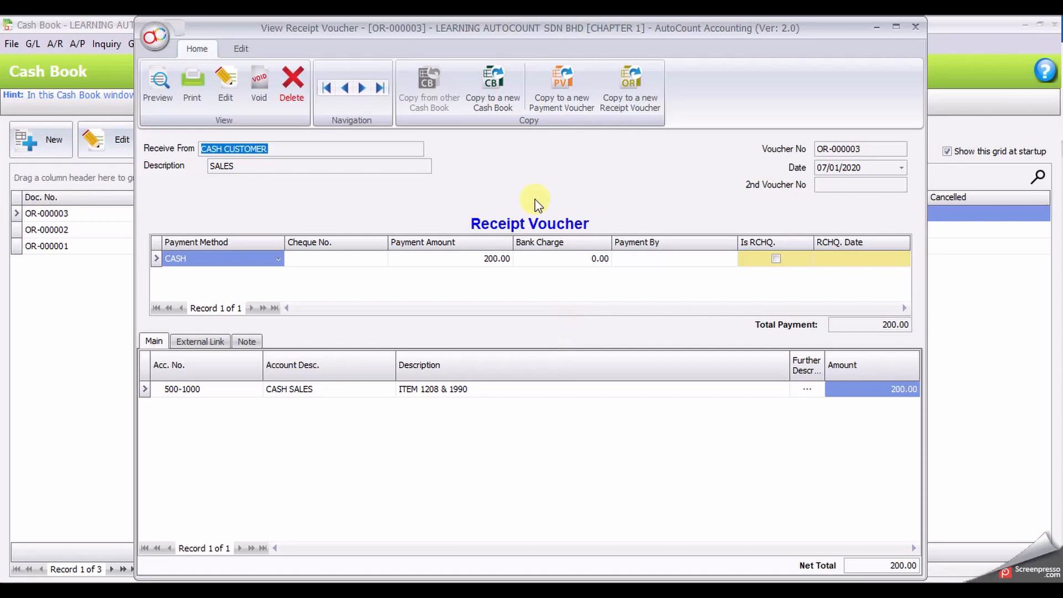
pyautogui.moveTo(258, 81)
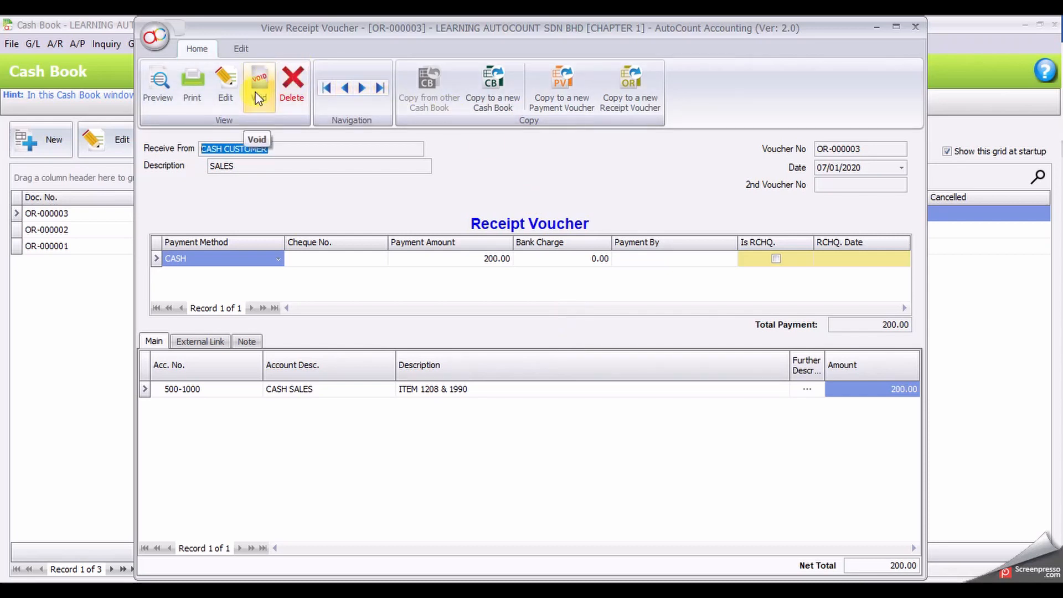
pyautogui.moveTo(292, 88)
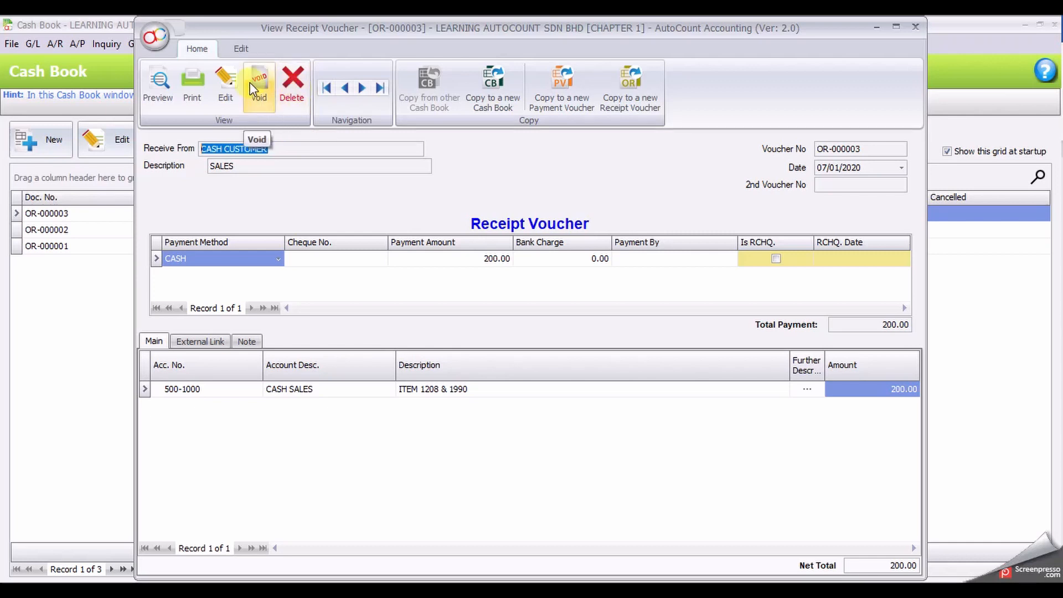
pyautogui.click(258, 84)
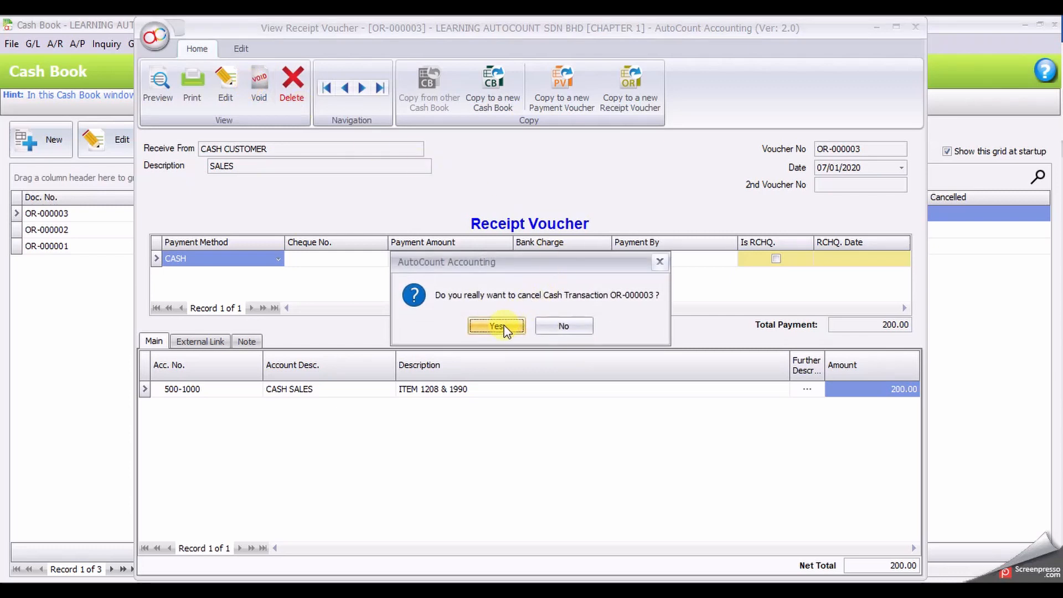
# Step: Confirm cancelling OR-000003 and close the voided voucher
pyautogui.click(496, 326)
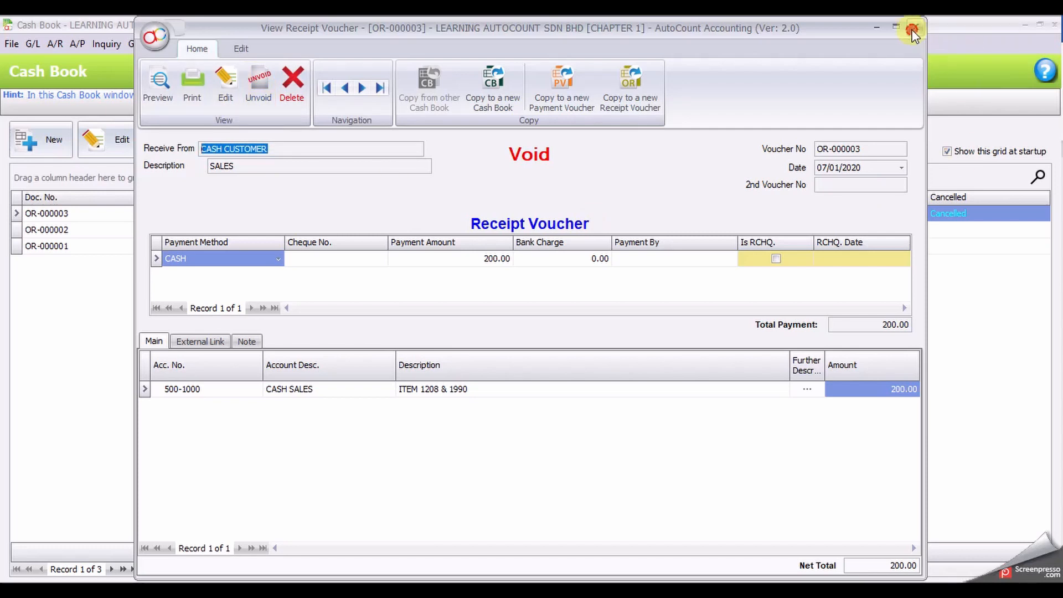
pyautogui.click(911, 27)
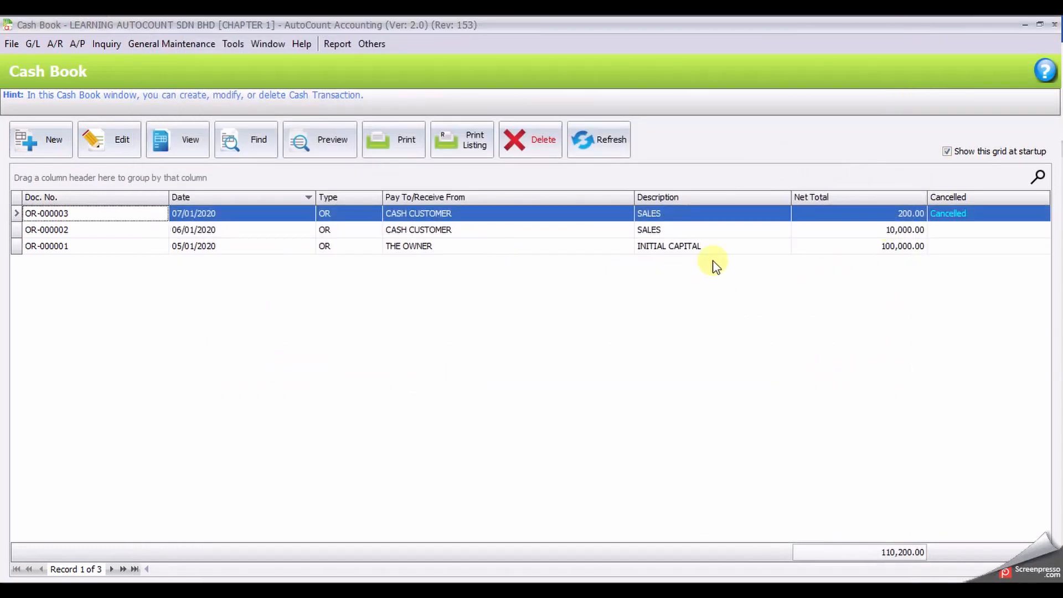
pyautogui.moveTo(736, 244)
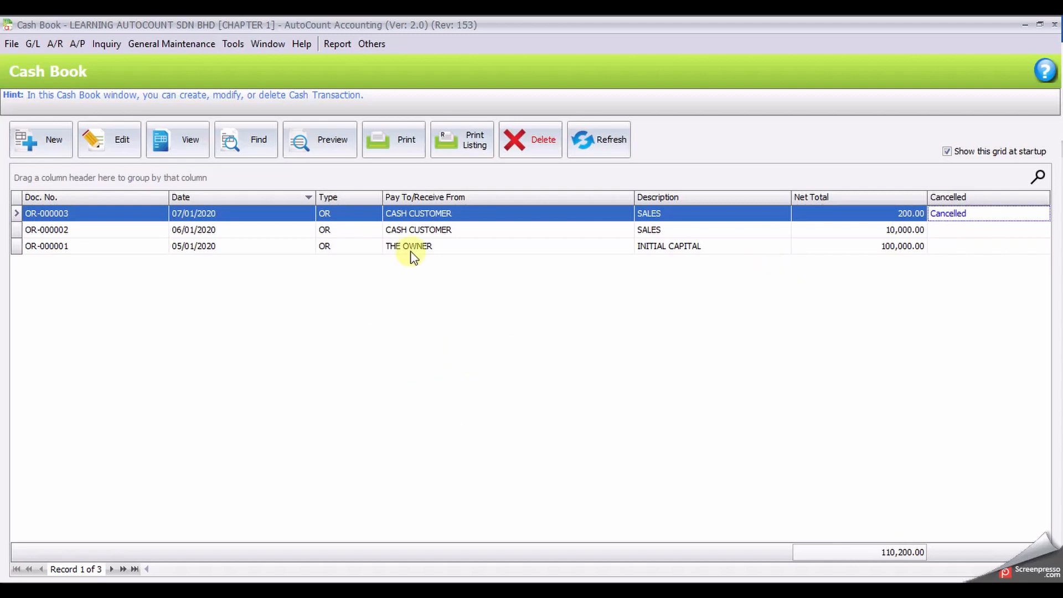
pyautogui.moveTo(972, 233)
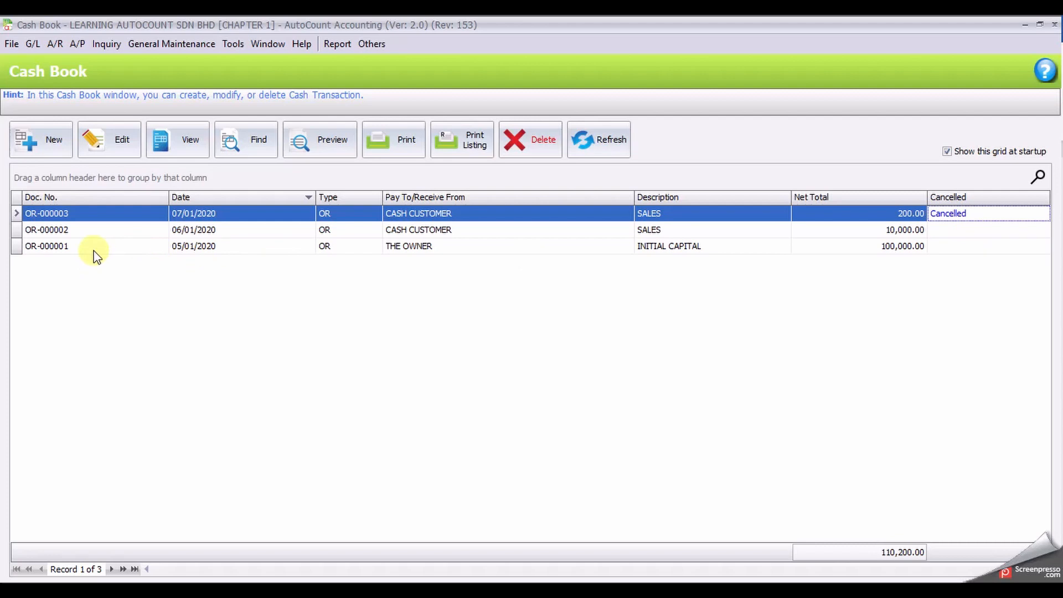
pyautogui.moveTo(100, 245)
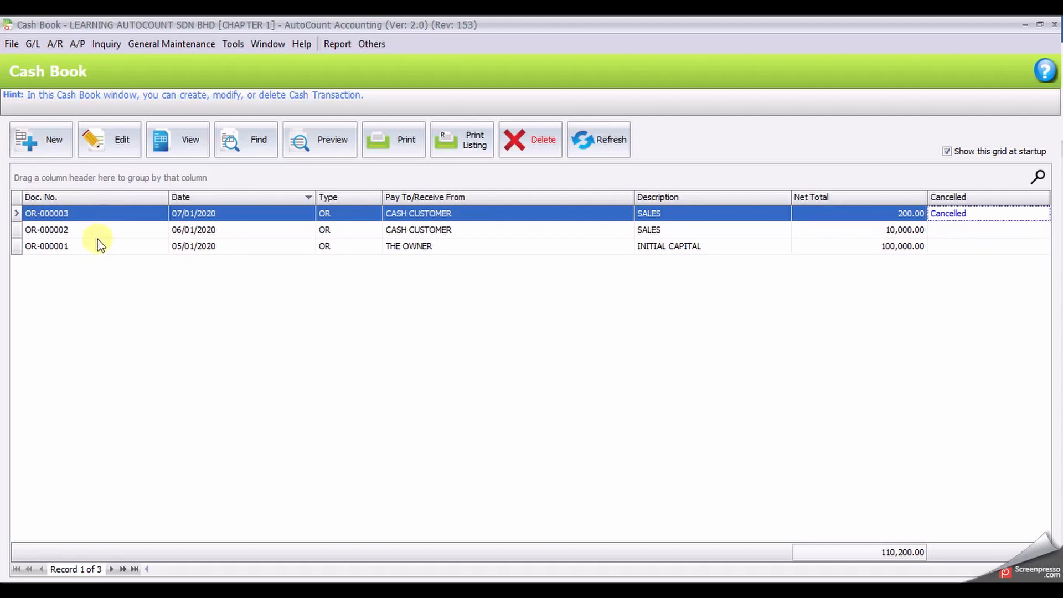
# Step: Sort the Cash Book grid ascending by Doc. No
pyautogui.click(48, 245)
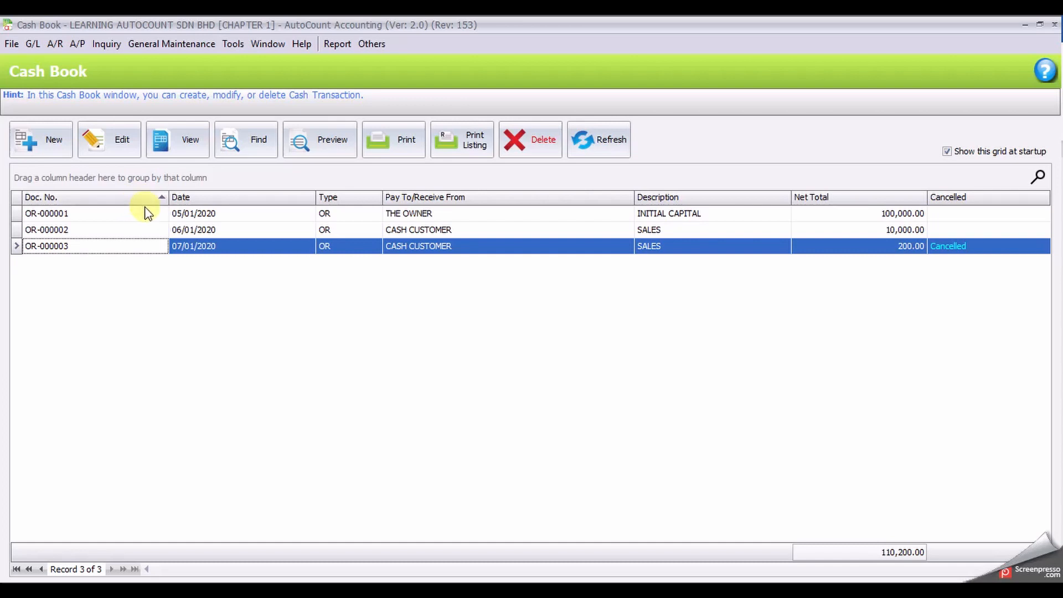
pyautogui.moveTo(968, 256)
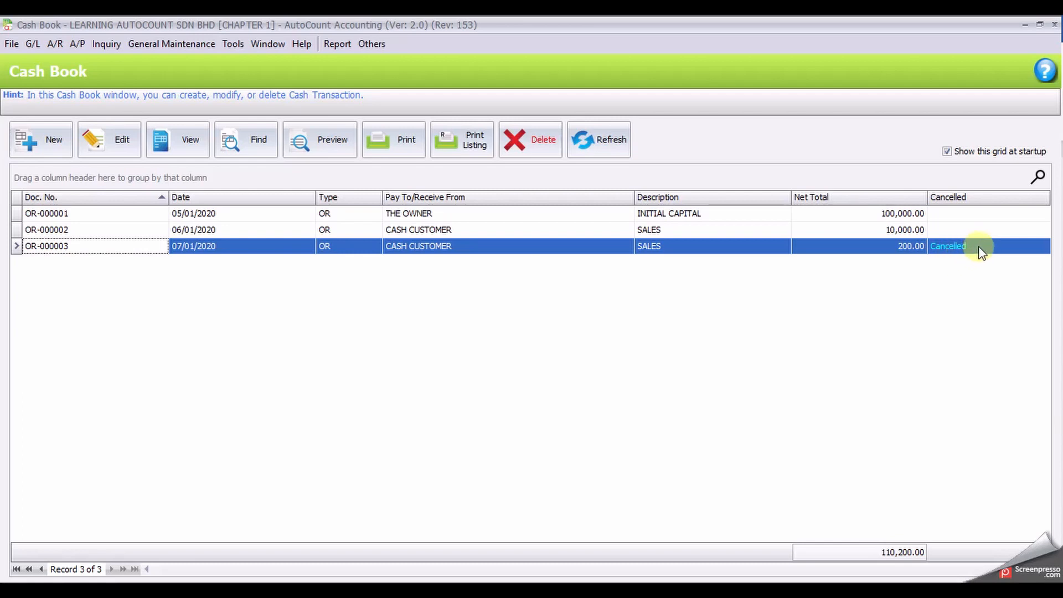
pyautogui.moveTo(978, 235)
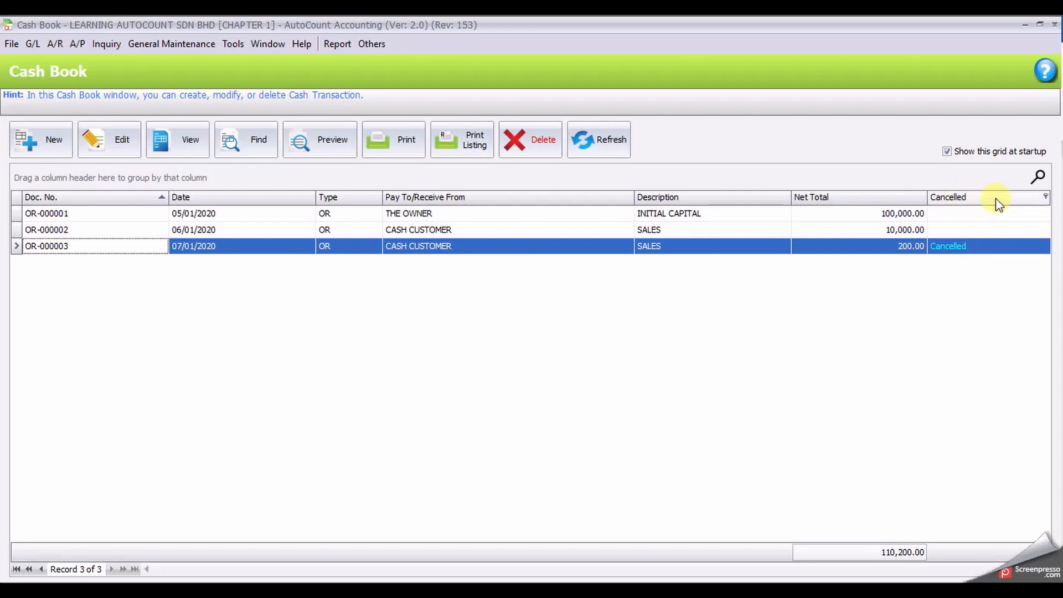
pyautogui.moveTo(1024, 205)
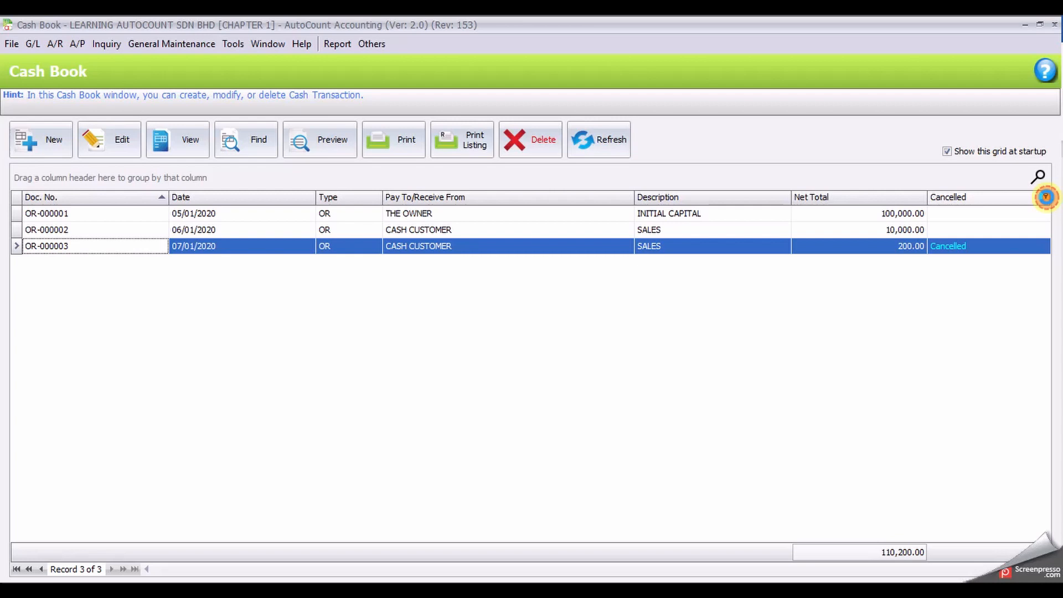
# Step: Filter the Cancelled column to blank values, then open the Net Total column options
pyautogui.click(1046, 197)
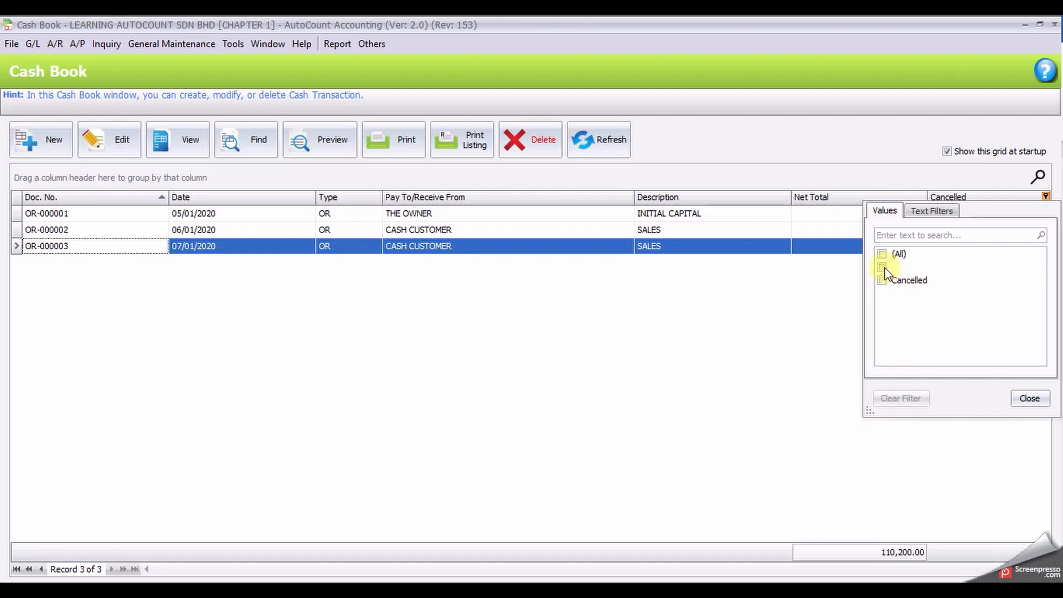
pyautogui.click(881, 266)
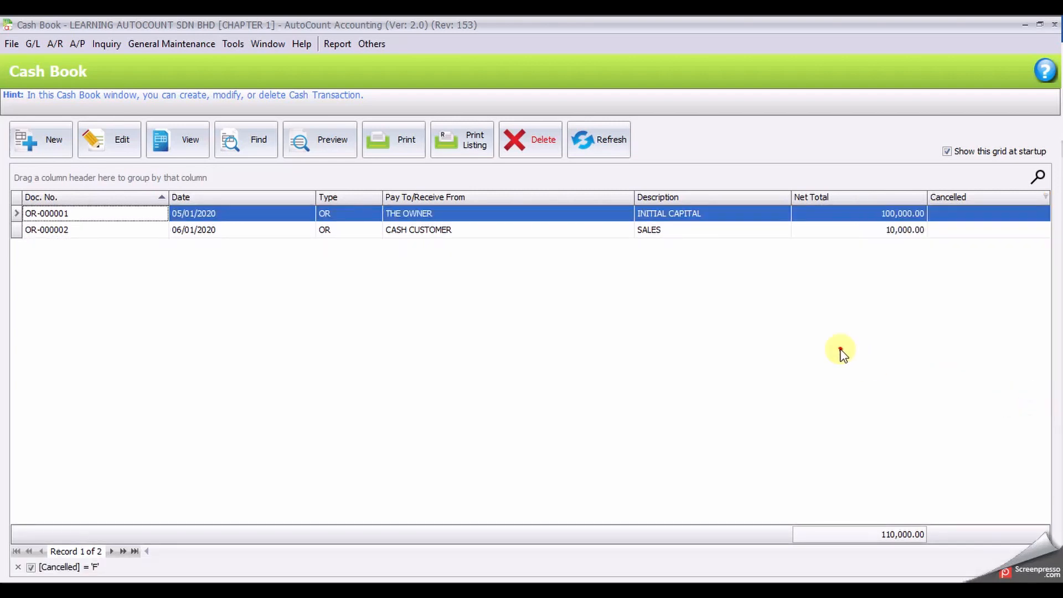
pyautogui.moveTo(598, 324)
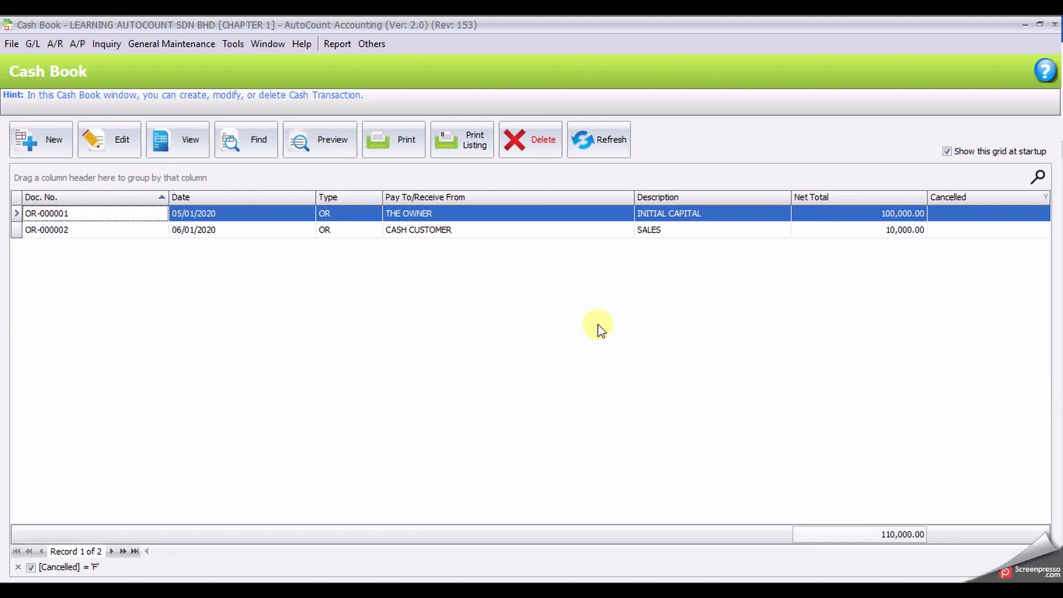
pyautogui.moveTo(904, 277)
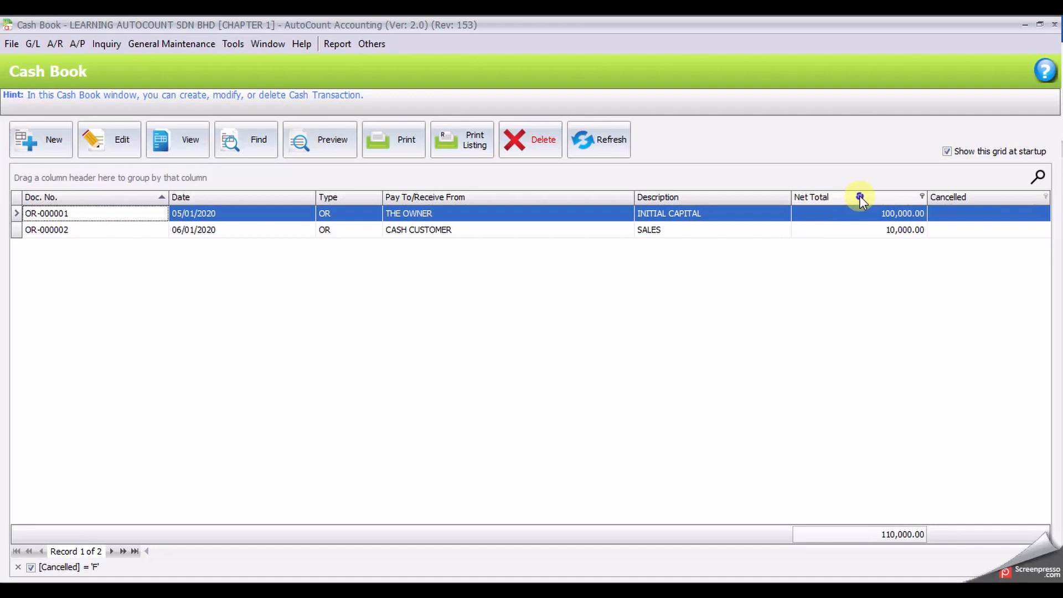
pyautogui.rightClick(861, 196)
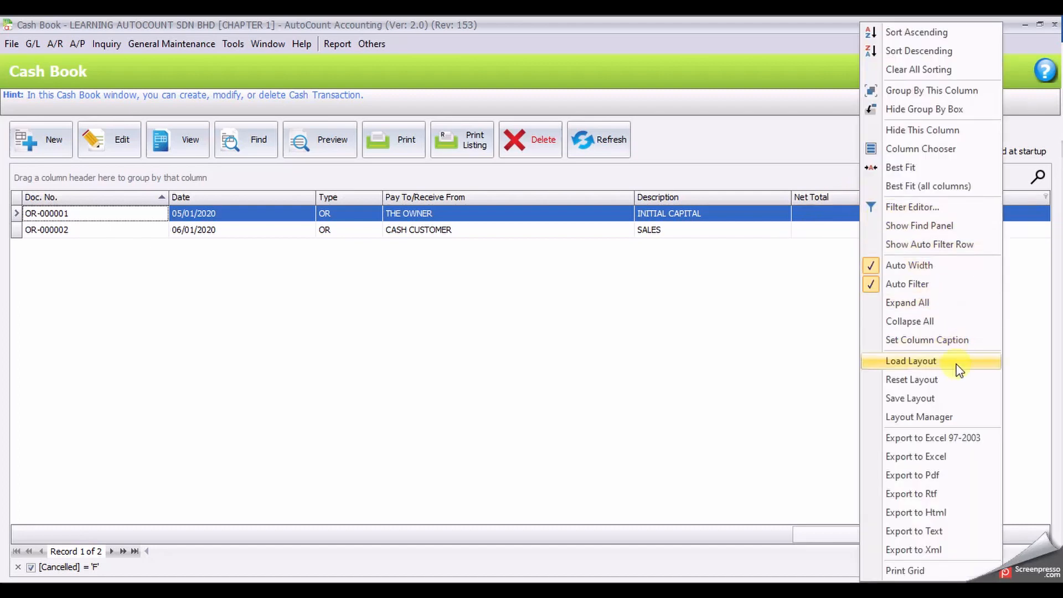